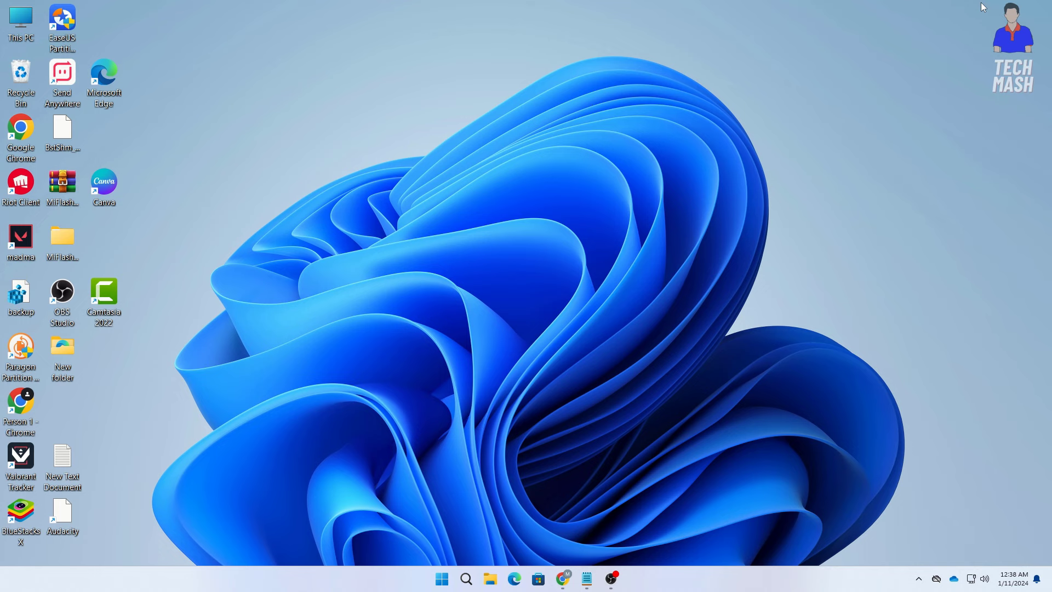
Search the Start menu for 'edit power plan' to list the Edit power plan setting
click(466, 578)
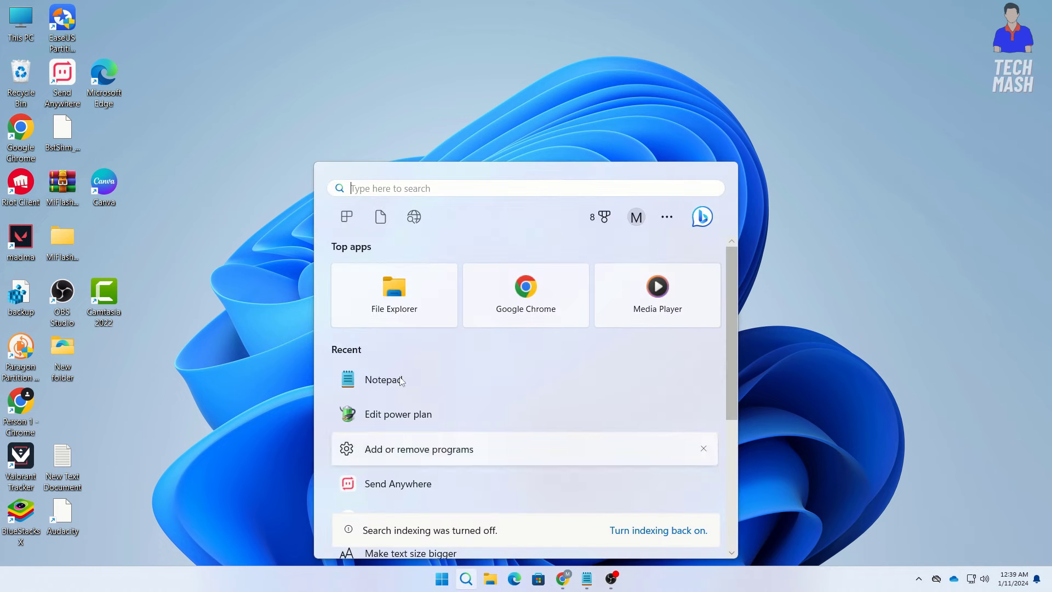
text(edit)
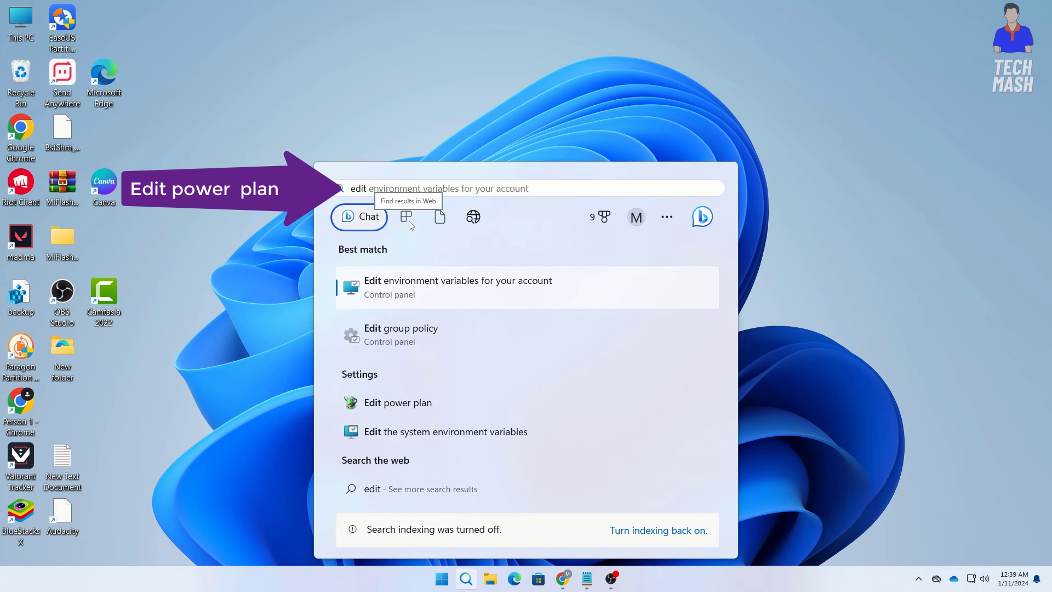
text(edit power plan)
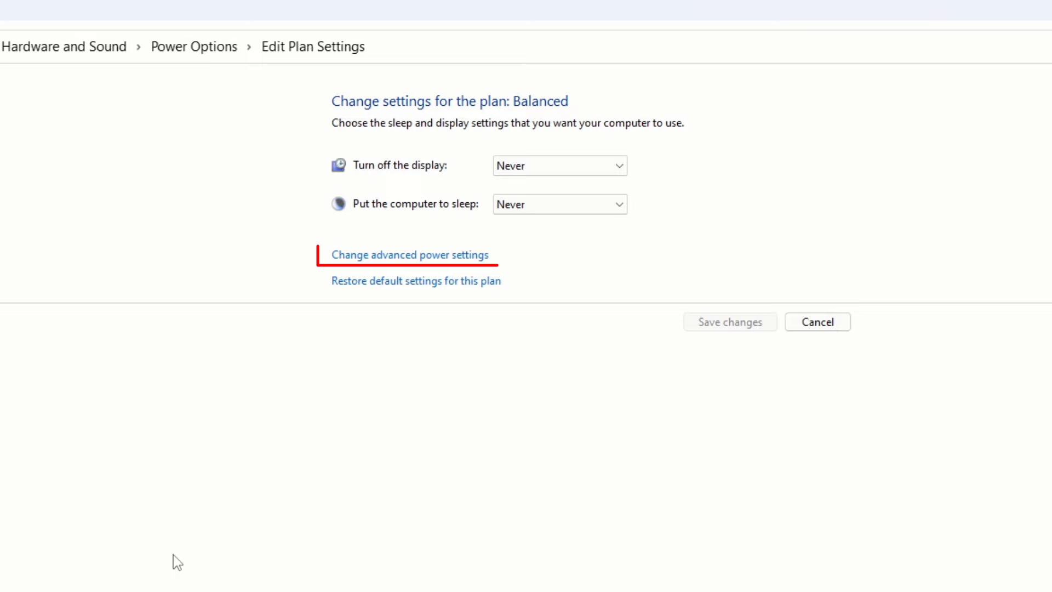
mouse_move(436, 262)
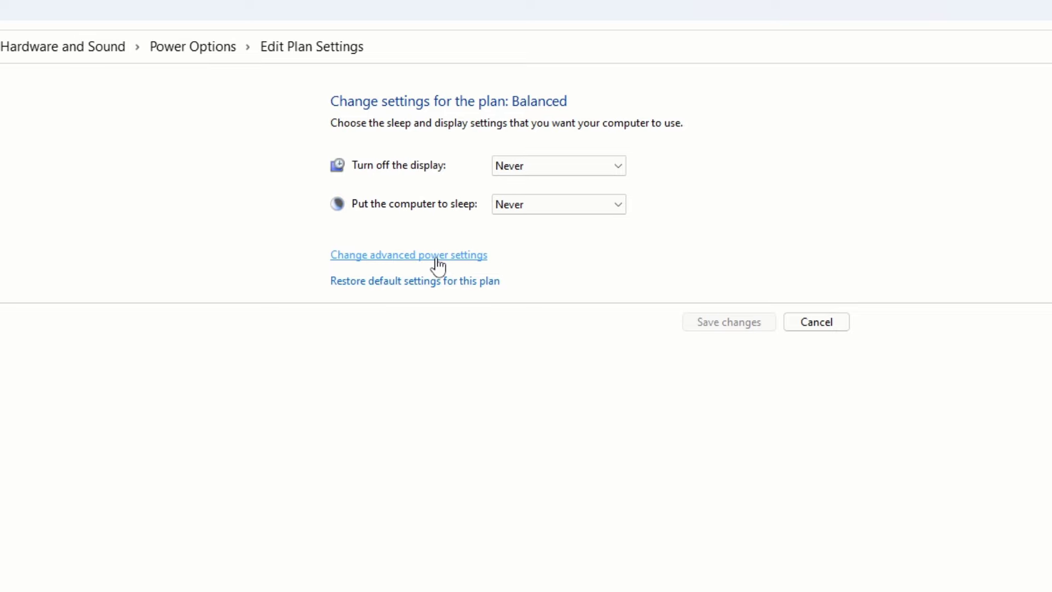
Set the Balanced plan's PCI Express Link State Power Management to Off and apply
click(409, 255)
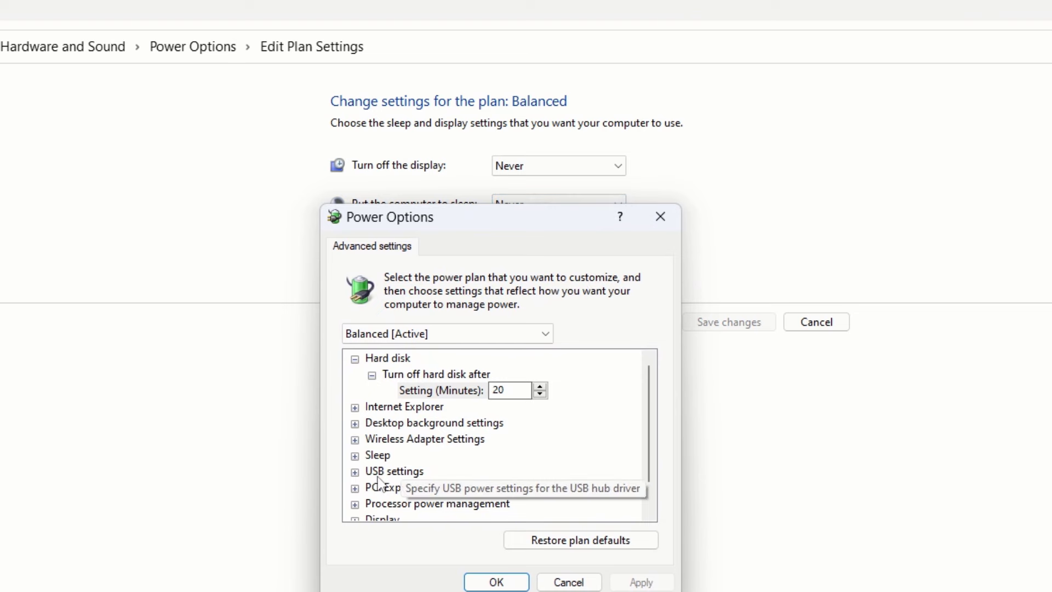
click(391, 487)
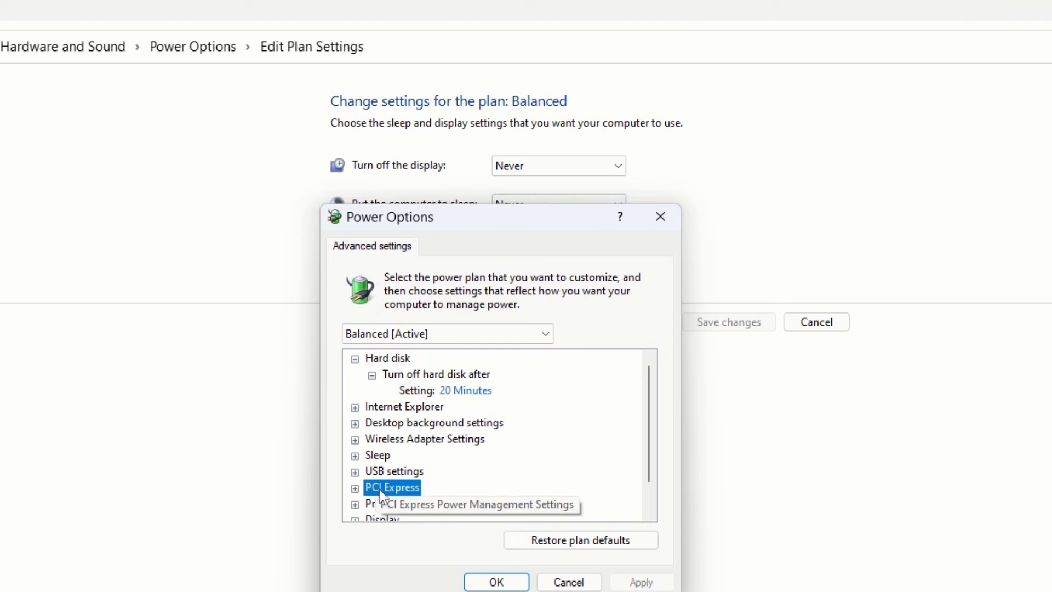
click(355, 487)
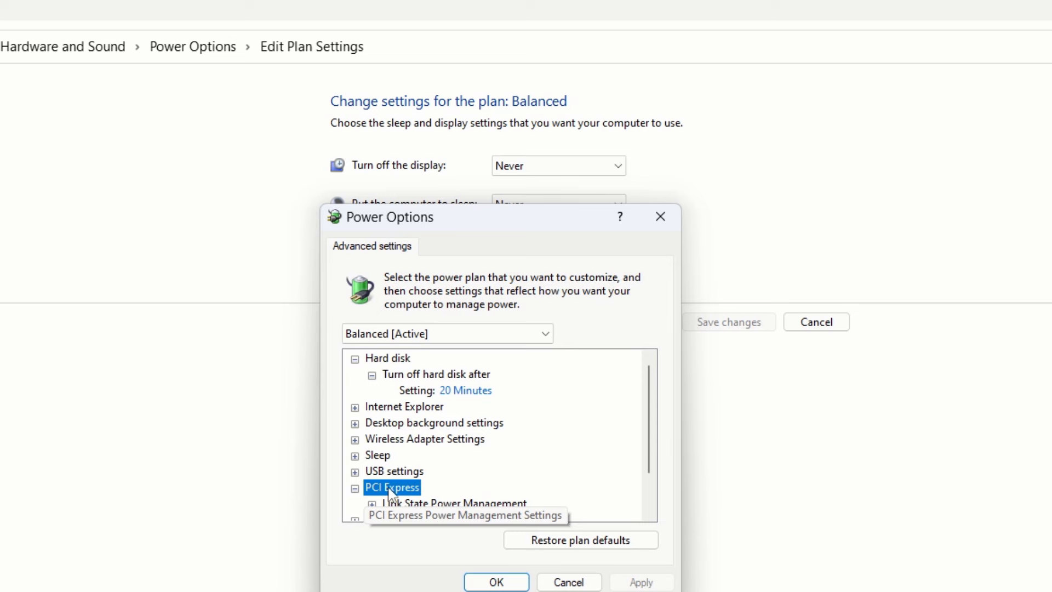
mouse_move(435, 495)
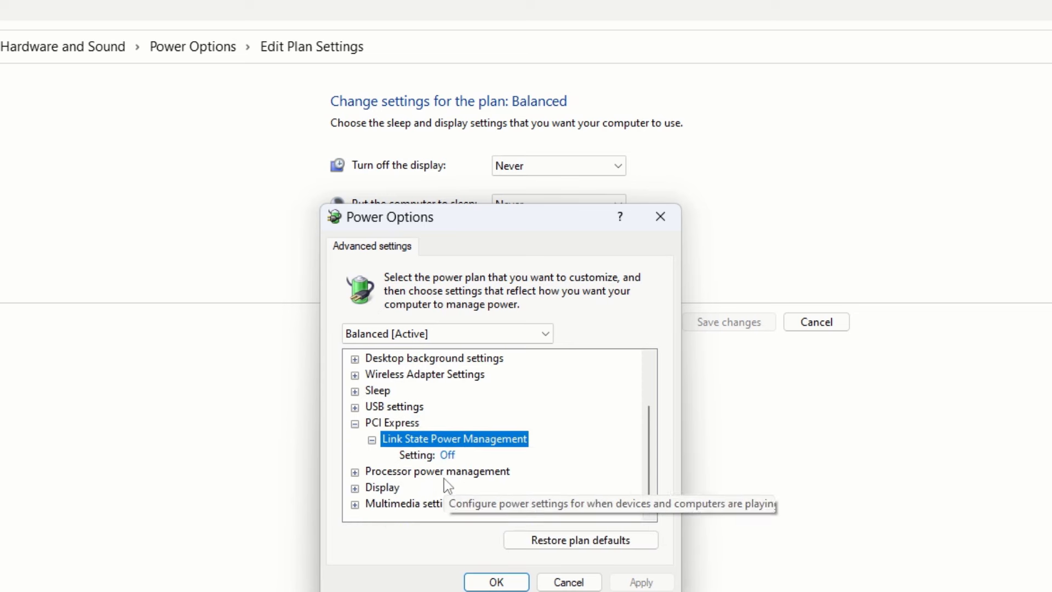
click(436, 455)
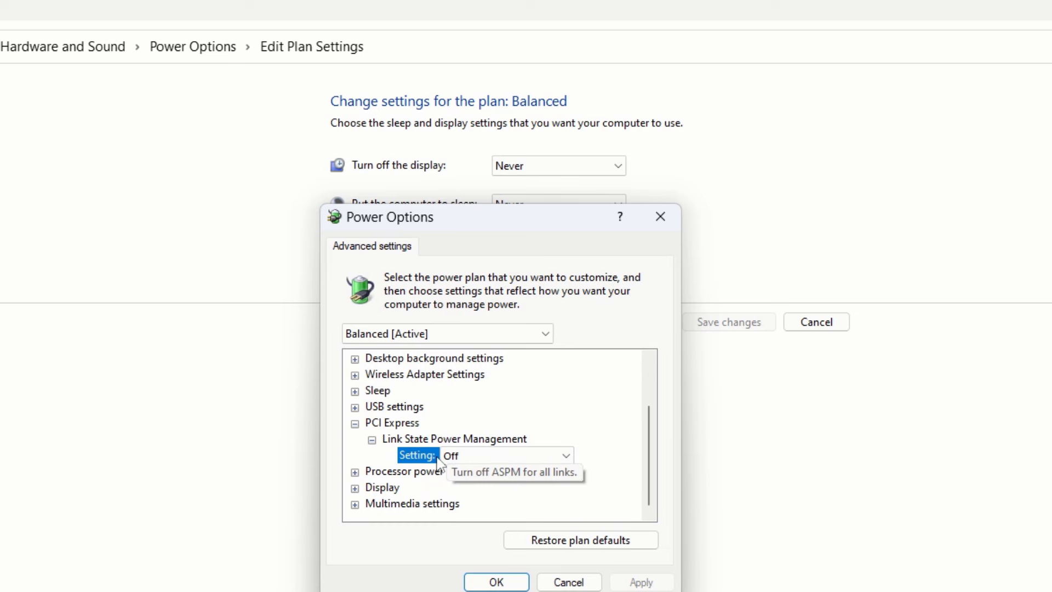
click(565, 454)
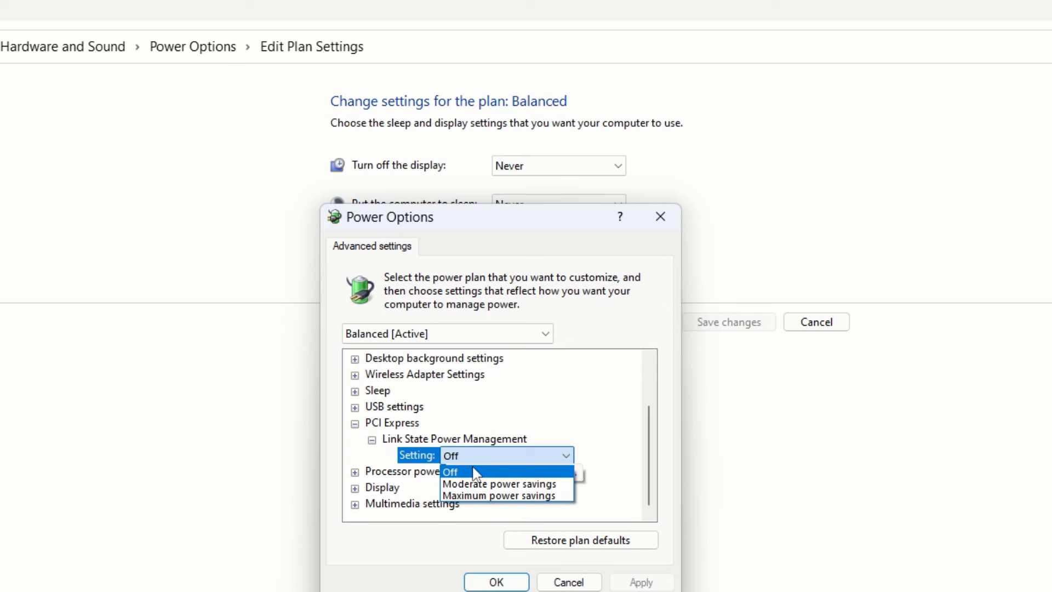
click(450, 471)
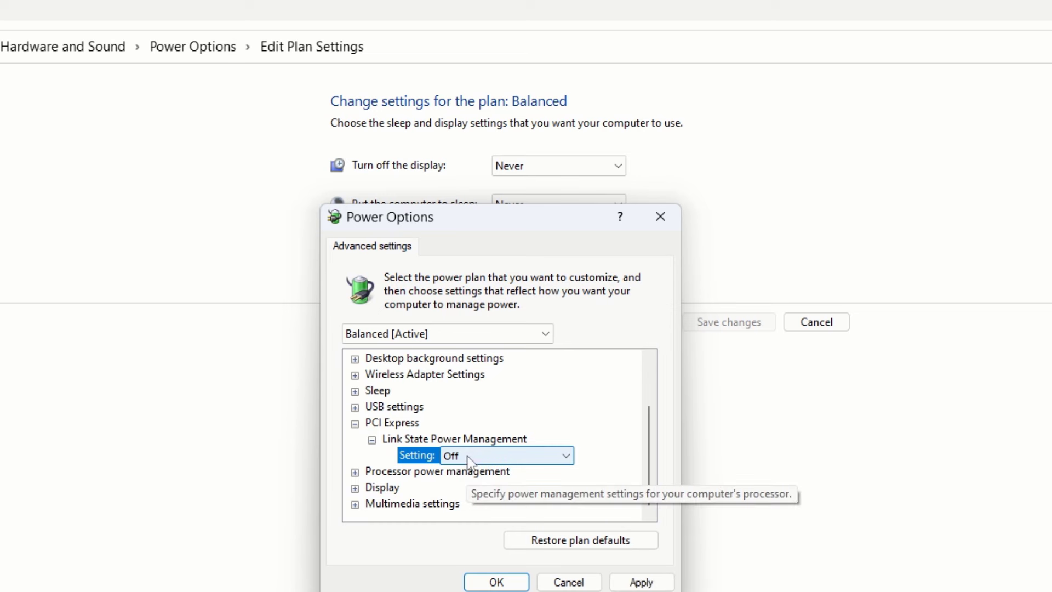
mouse_move(483, 453)
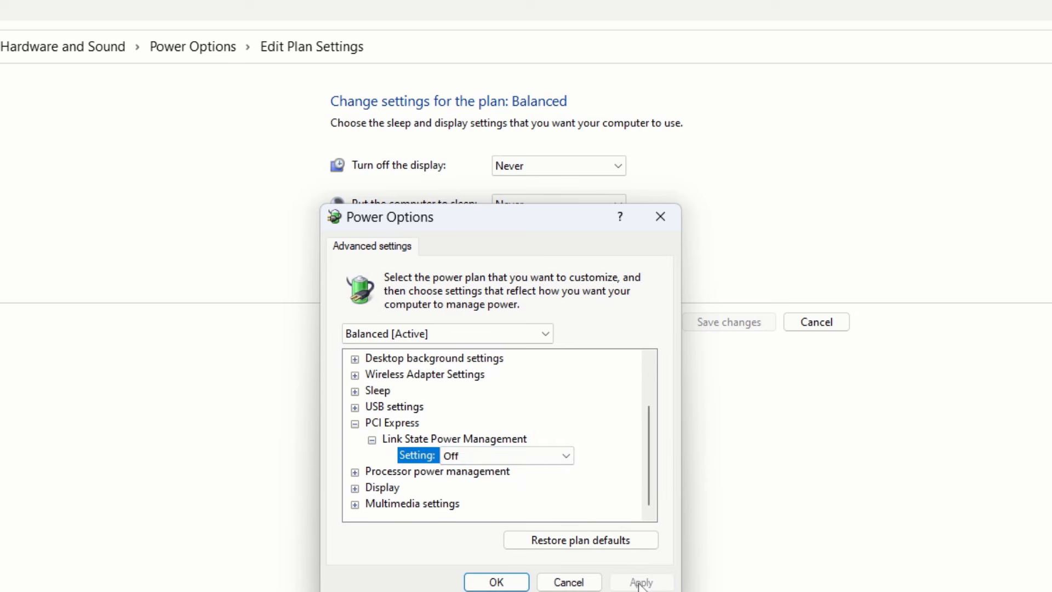
click(496, 582)
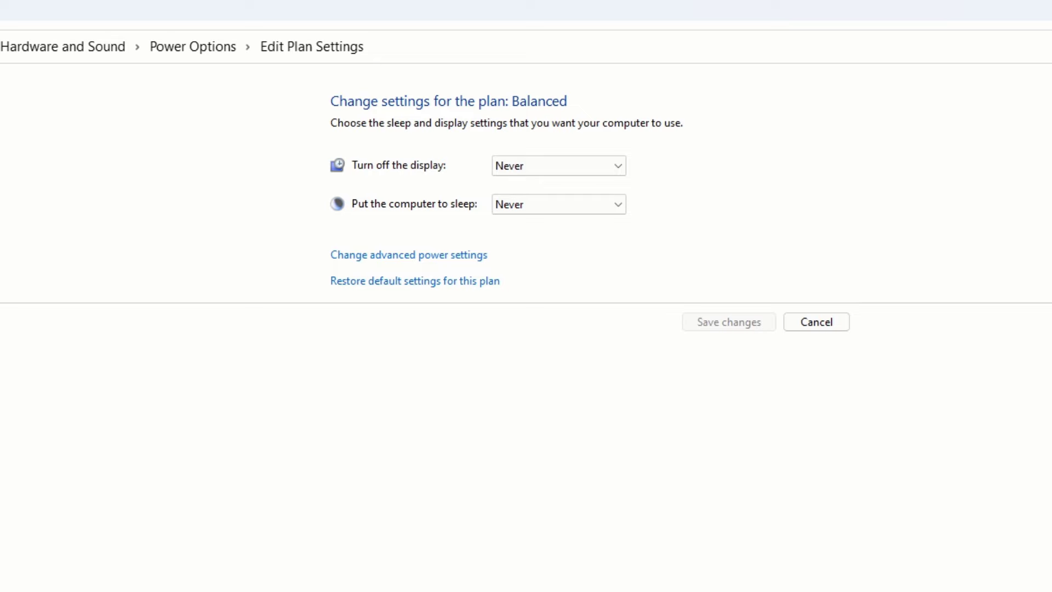
Unlock the power button System Settings and keep the power button on Shut down
click(104, 46)
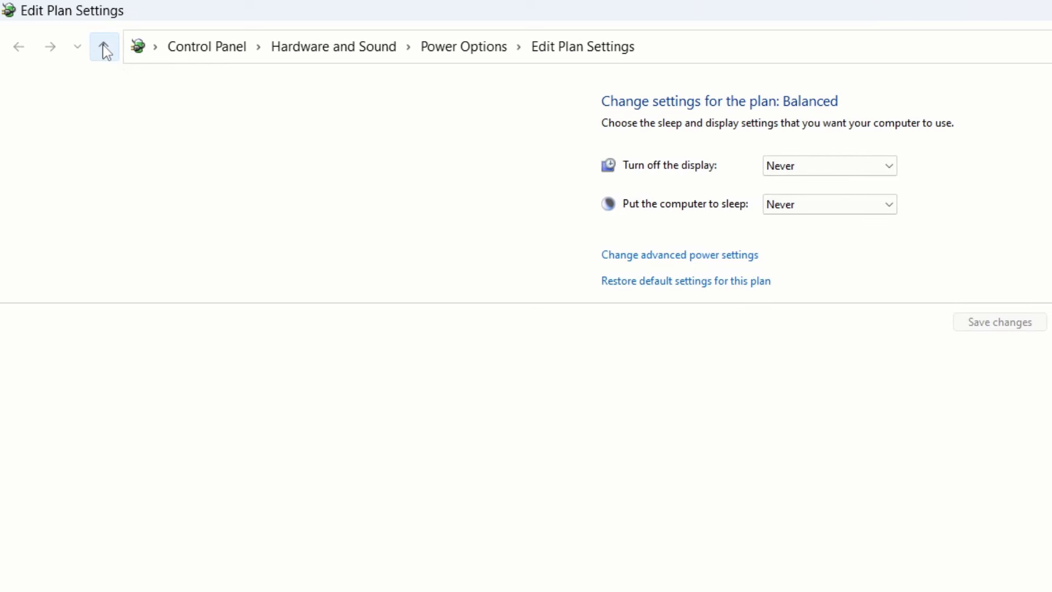
click(104, 46)
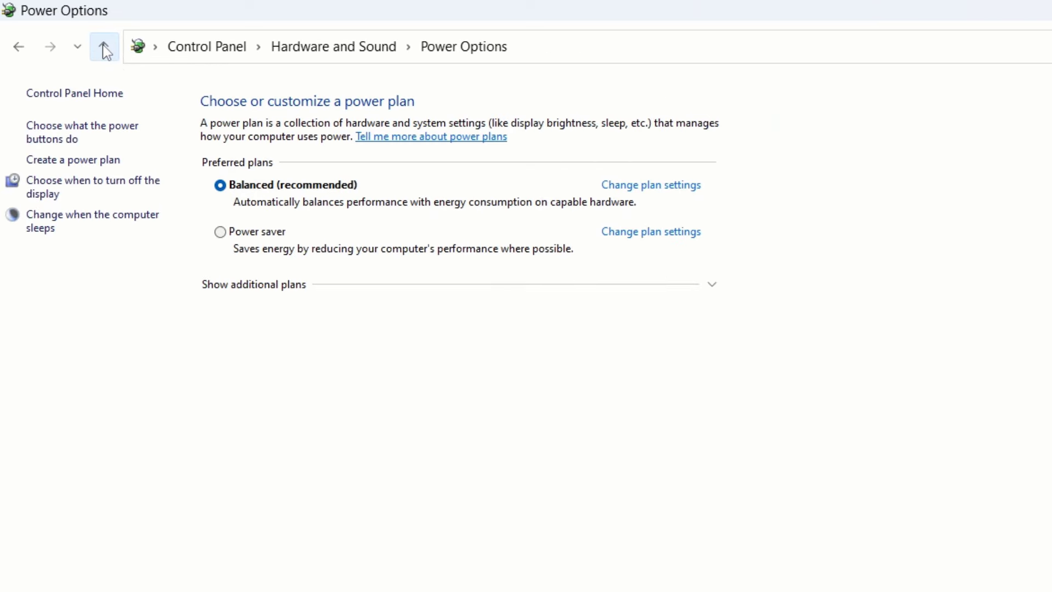
mouse_move(93, 126)
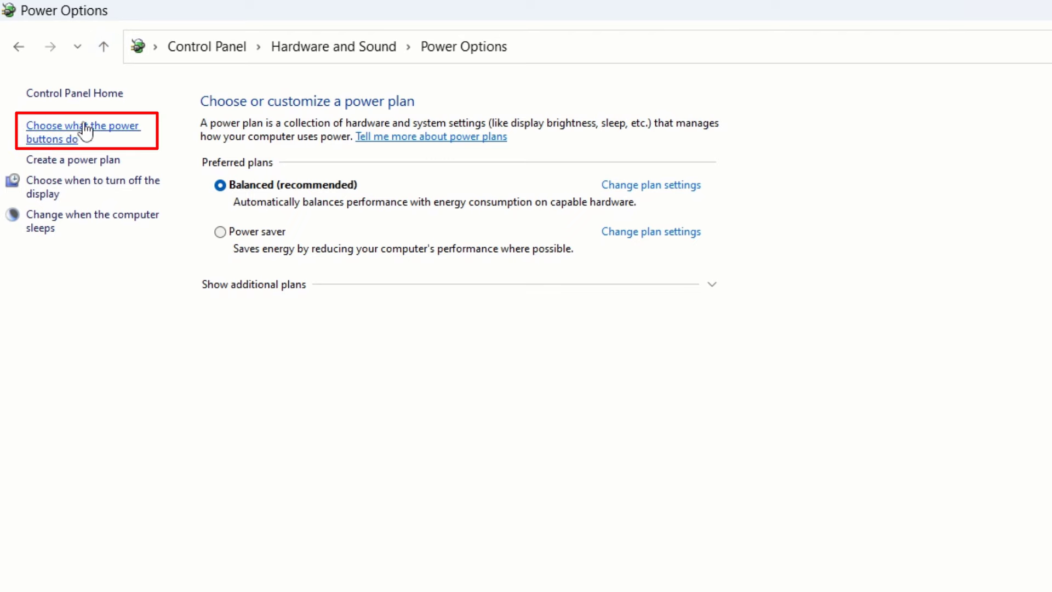
click(83, 132)
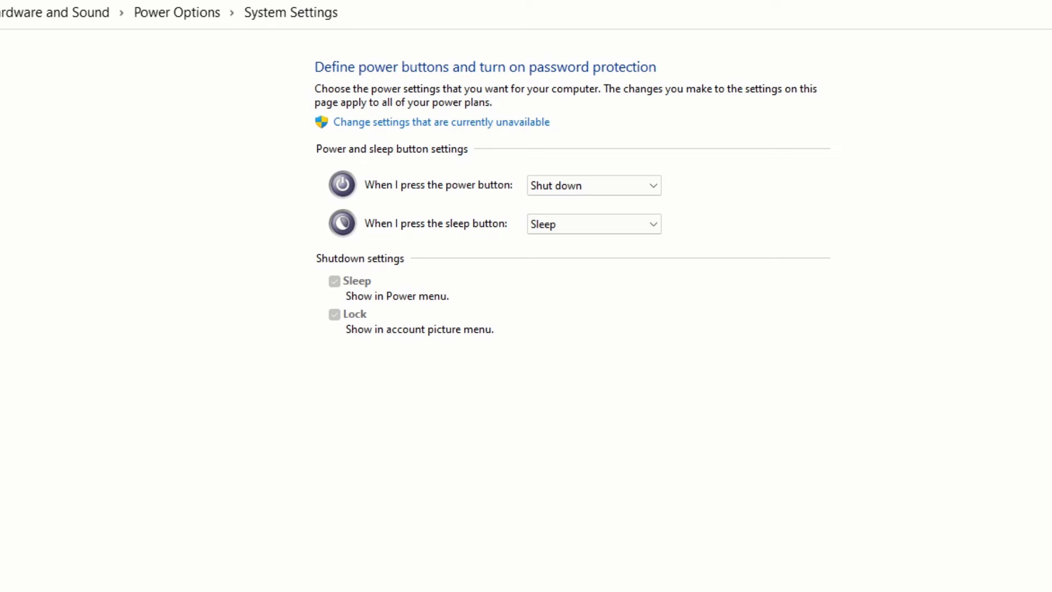
mouse_move(168, 182)
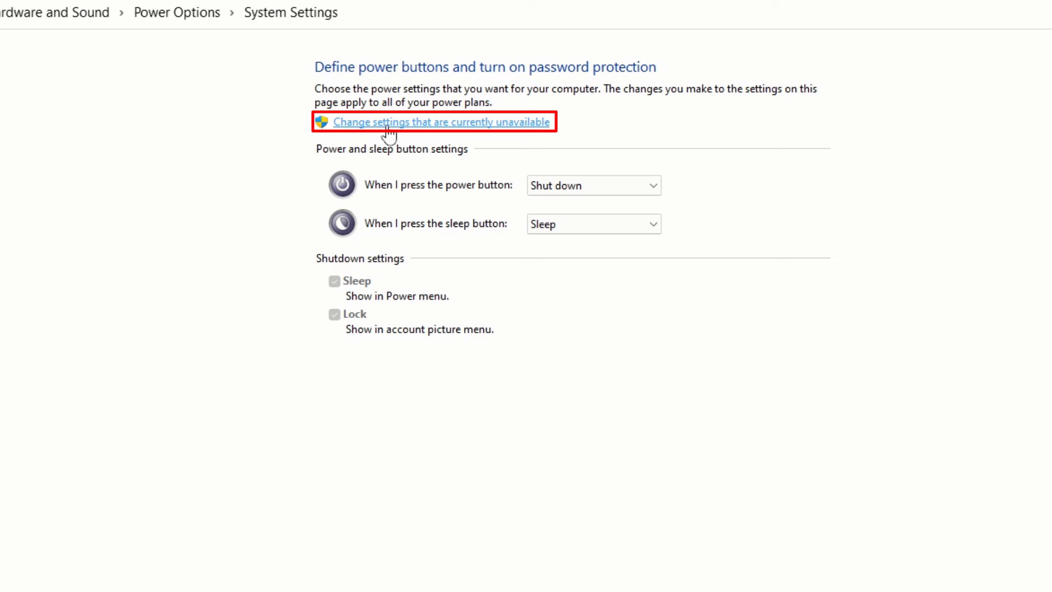
click(440, 121)
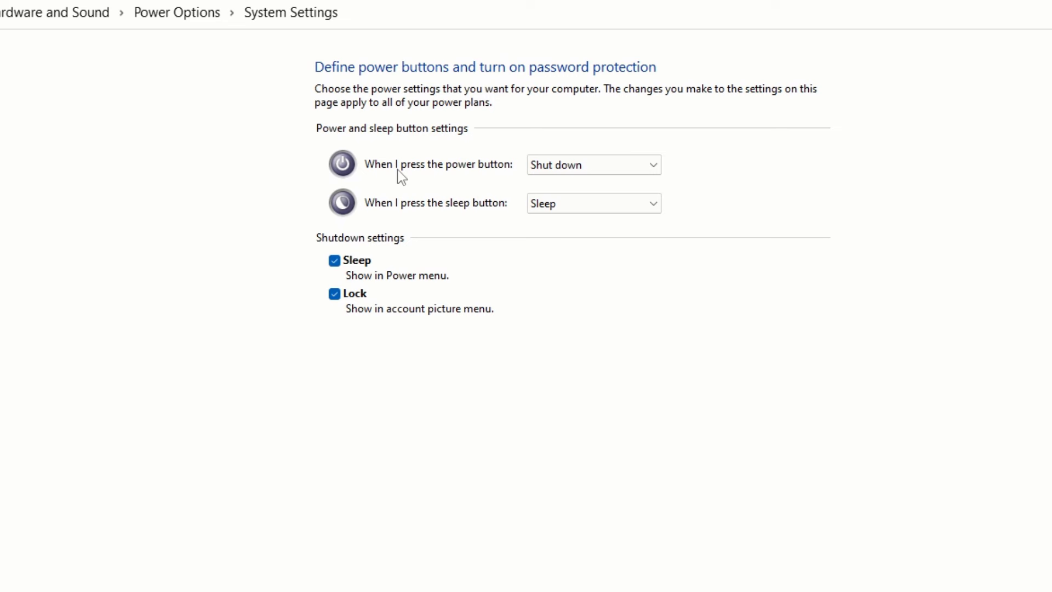
mouse_move(511, 182)
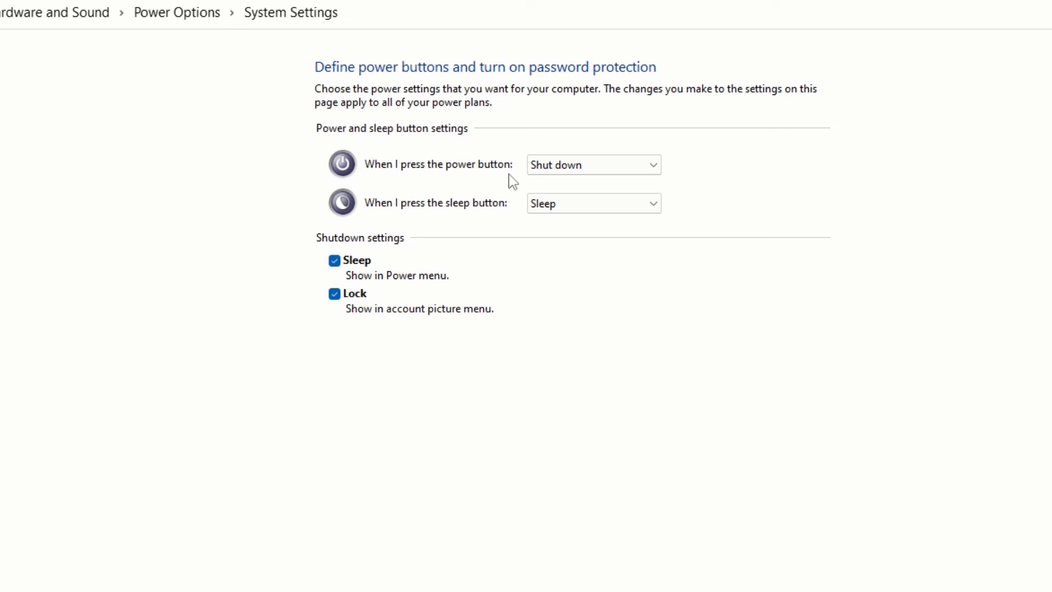
click(592, 164)
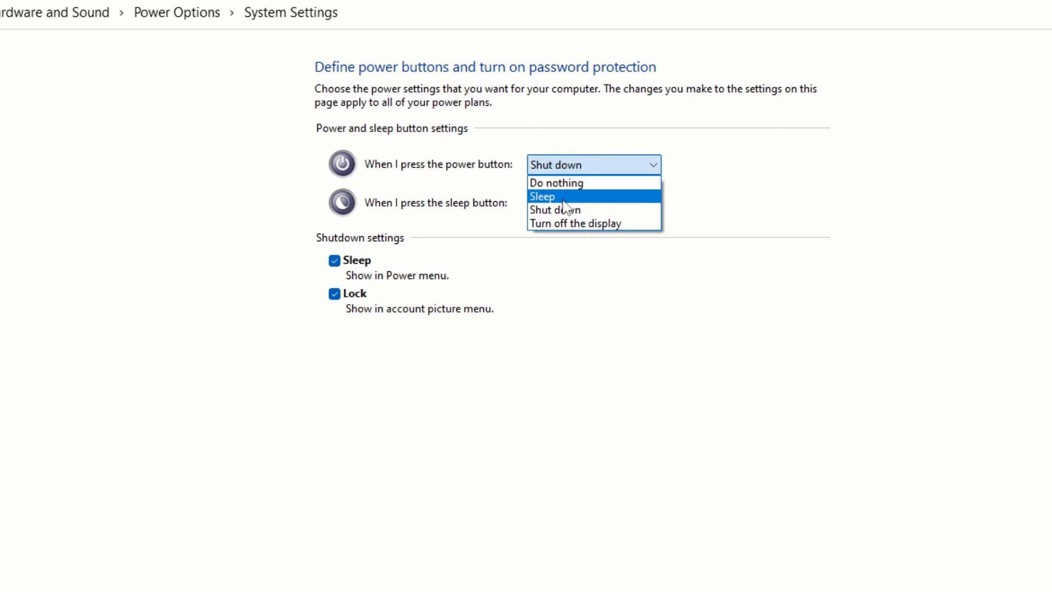
click(541, 196)
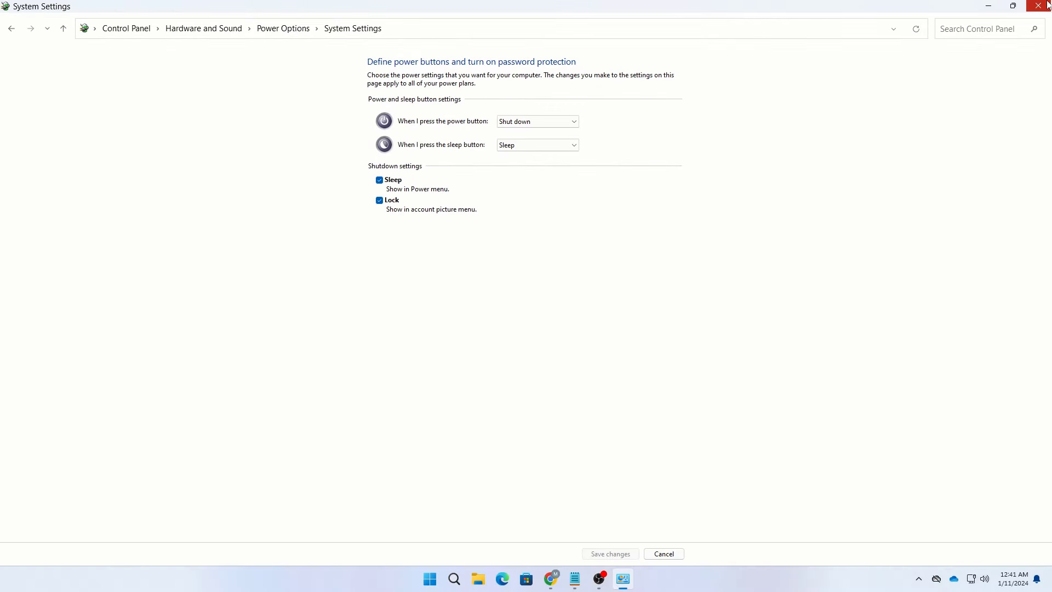
Close Control Panel and open the Run dialog from the Start right-click menu
click(1043, 6)
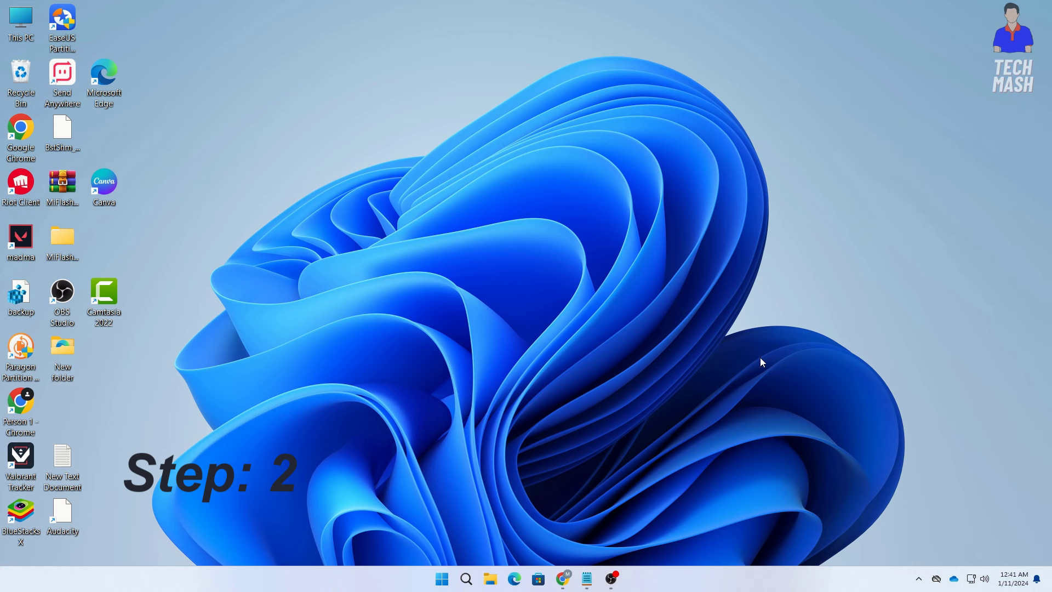
mouse_move(767, 409)
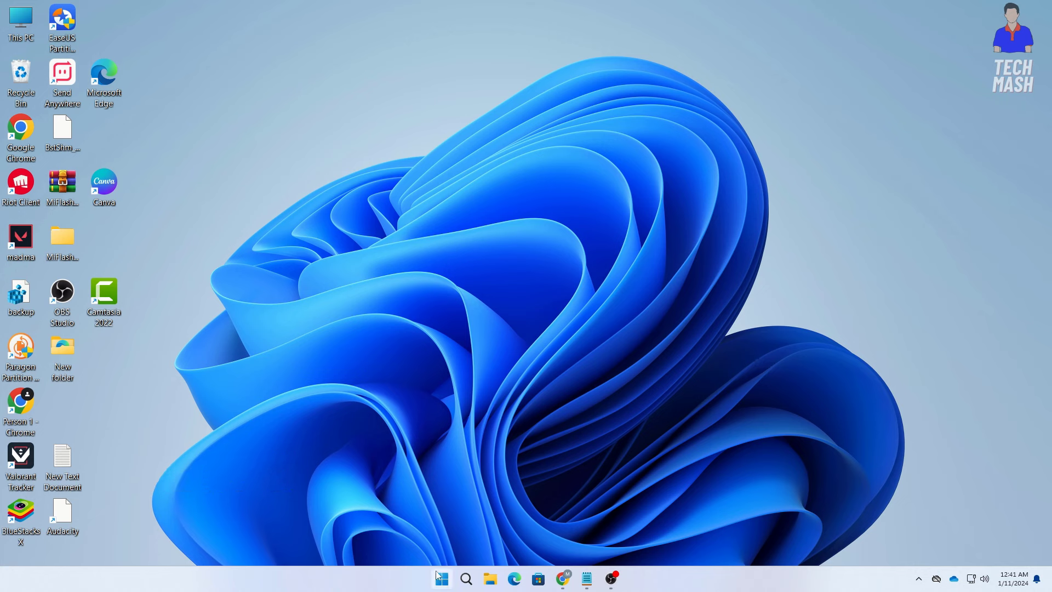
right_click(442, 579)
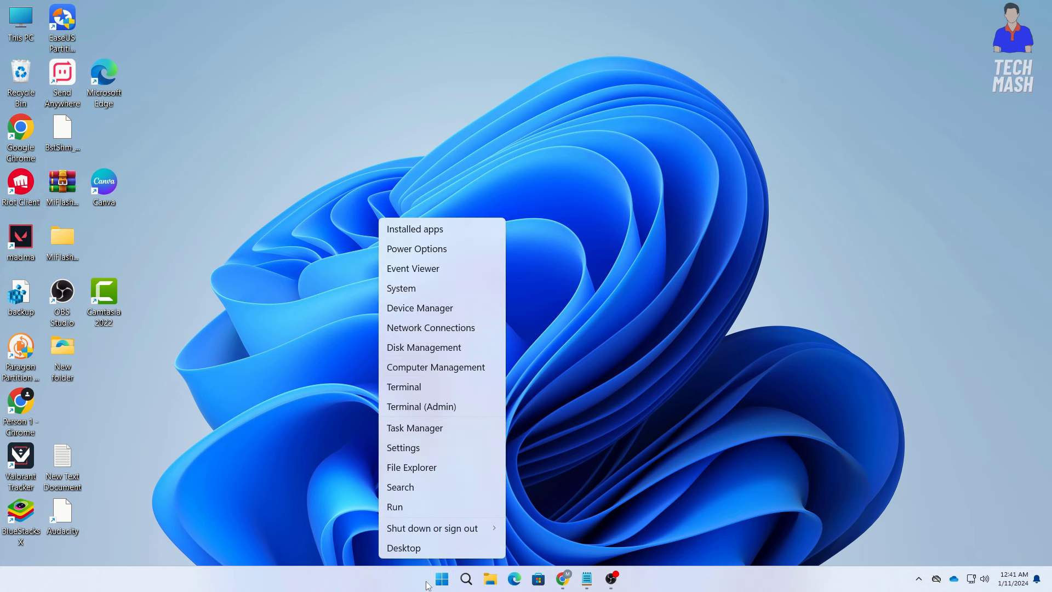
mouse_move(404, 506)
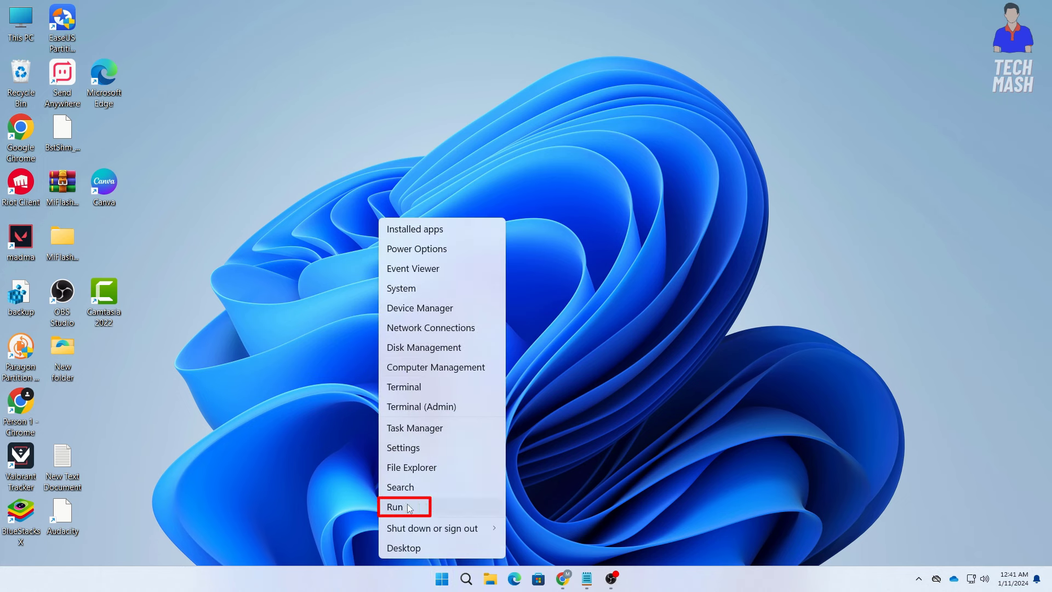
click(395, 506)
text(regedit)
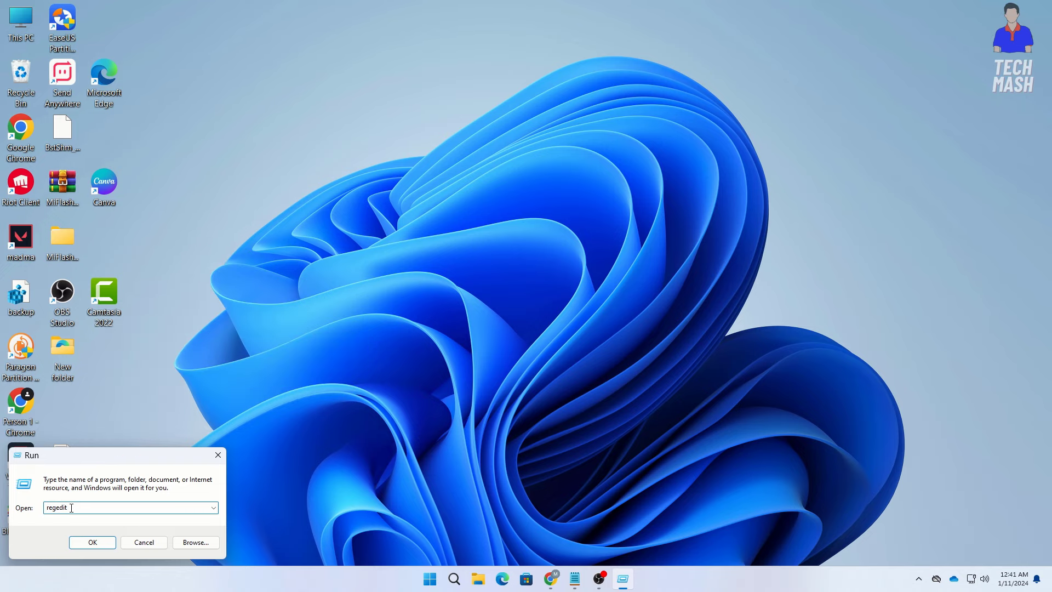
Launch regedit and expand HKEY_LOCAL_MACHINE > SYSTEM > CurrentControlSet
click(92, 542)
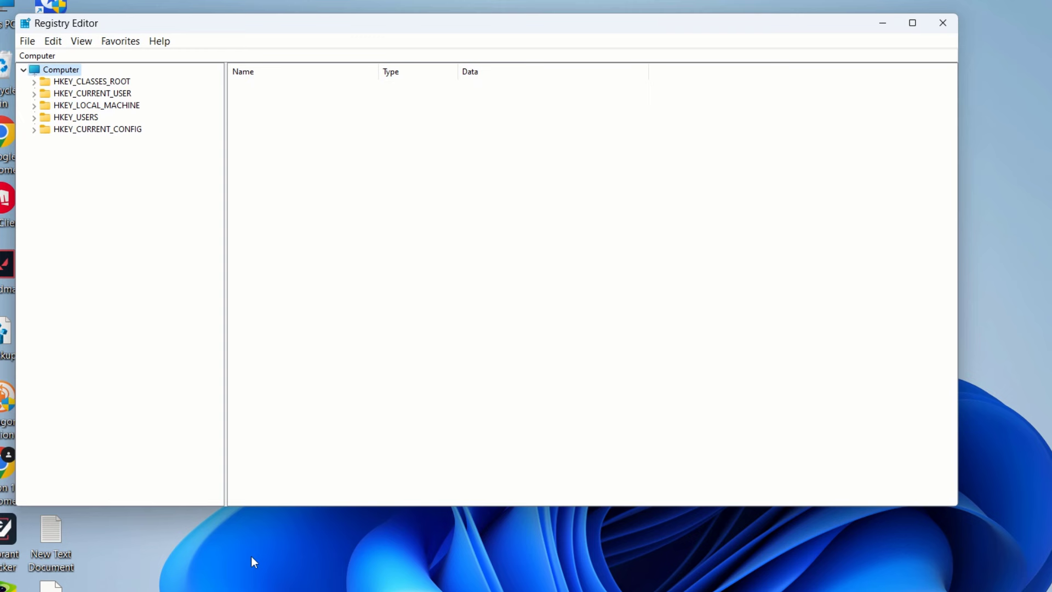
mouse_move(274, 46)
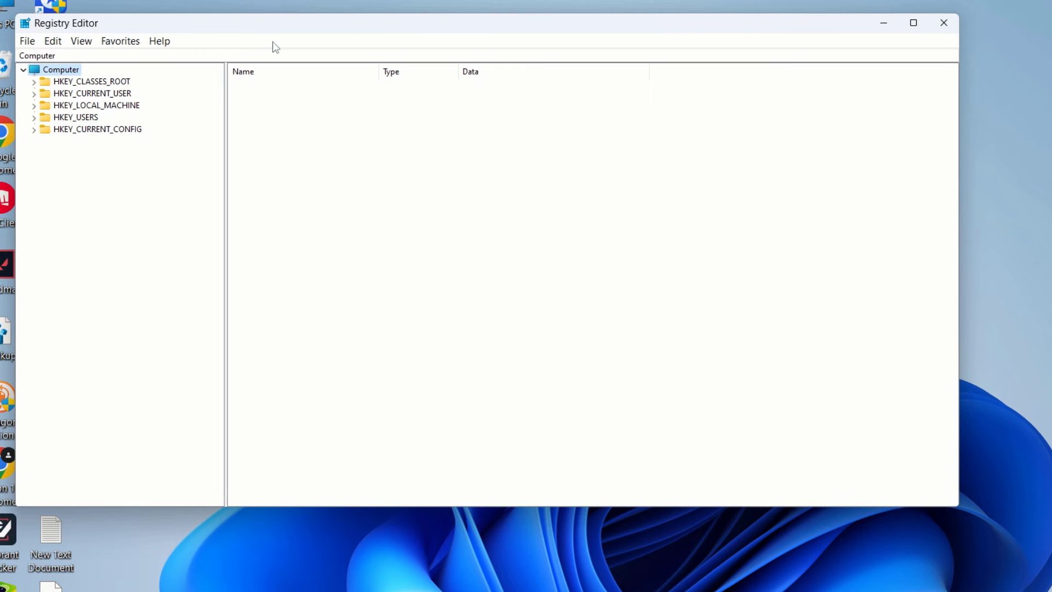
mouse_move(74, 104)
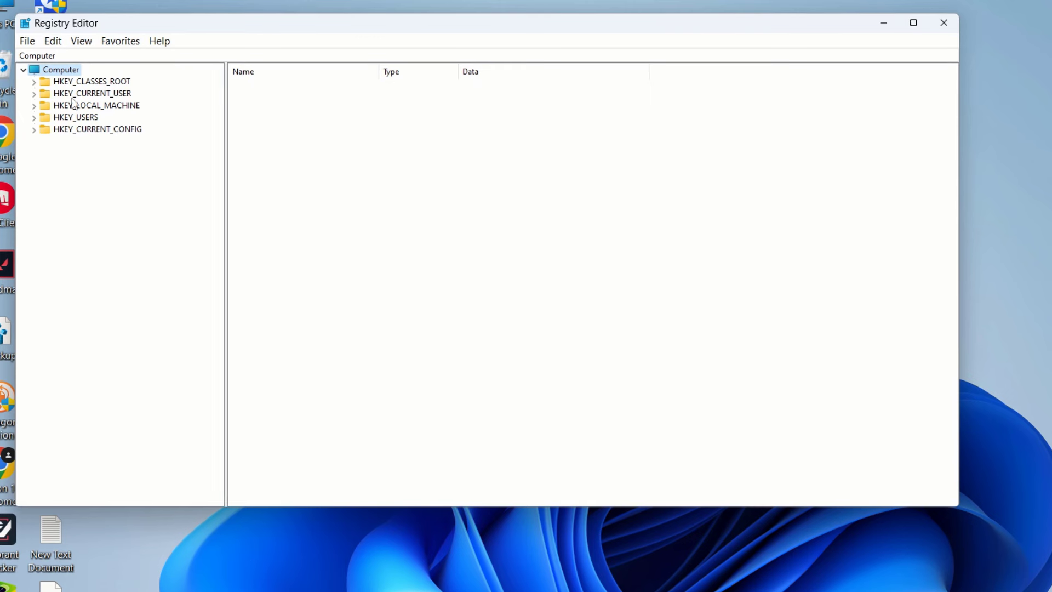
click(96, 105)
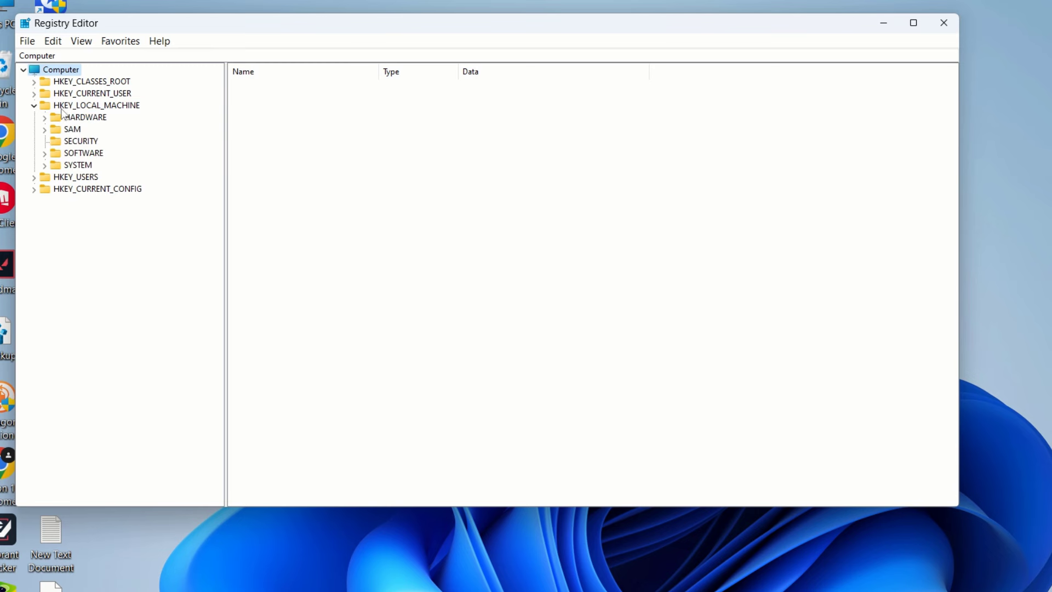
click(96, 105)
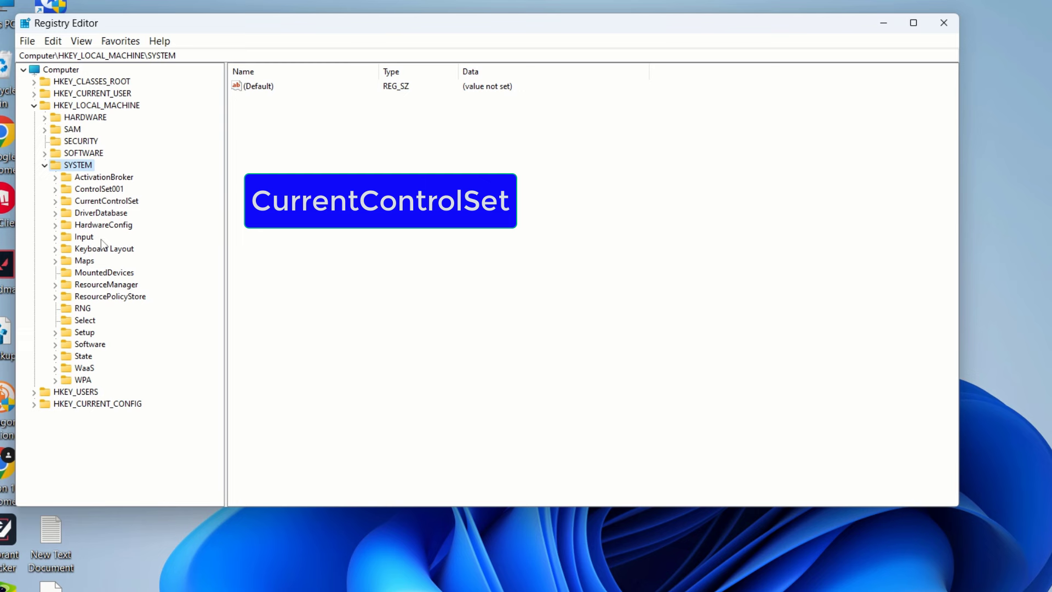
click(108, 201)
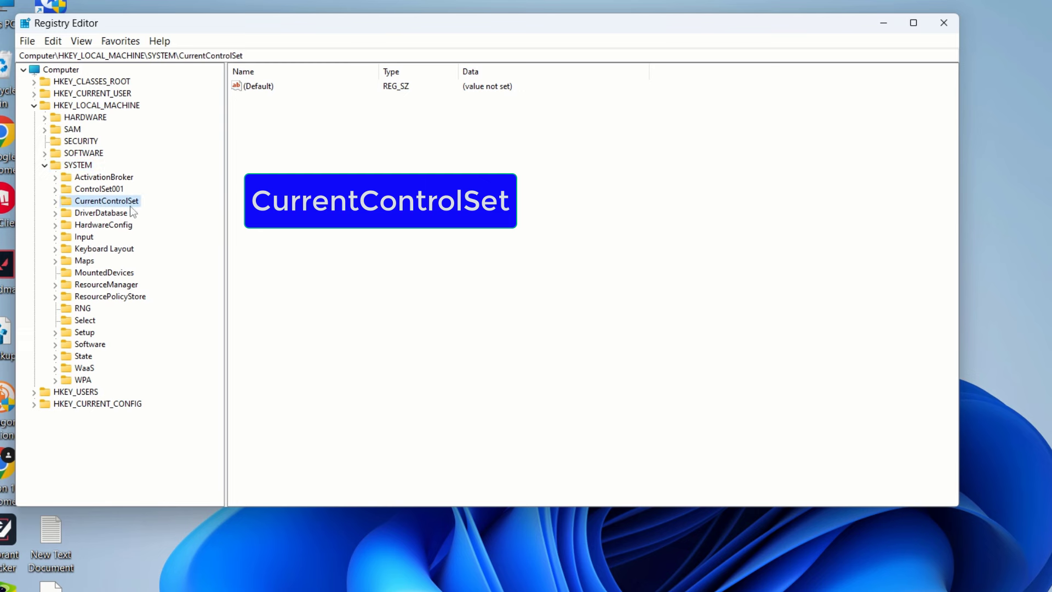
click(55, 200)
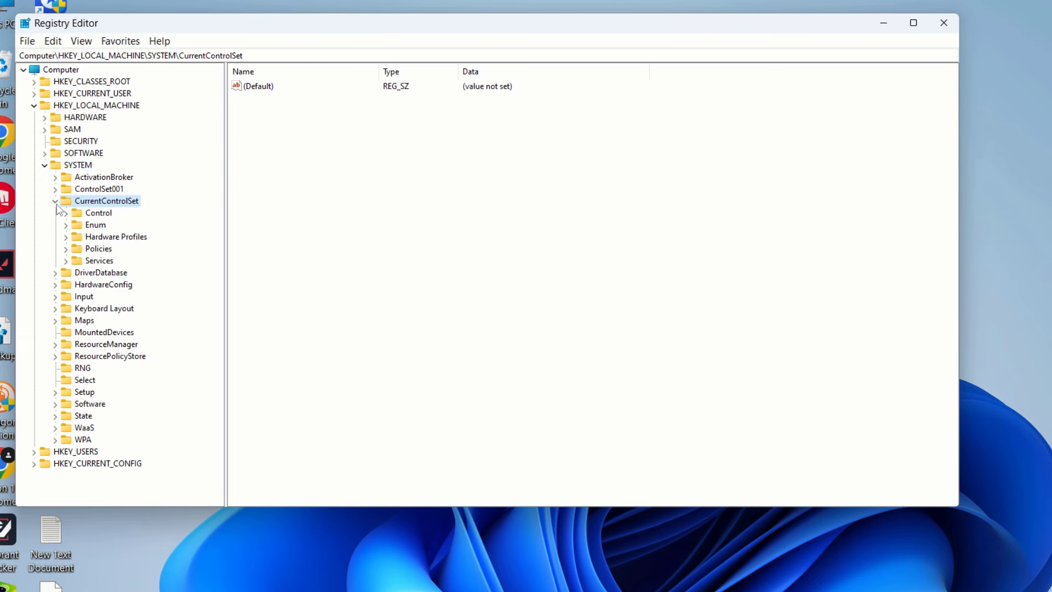
mouse_move(84, 257)
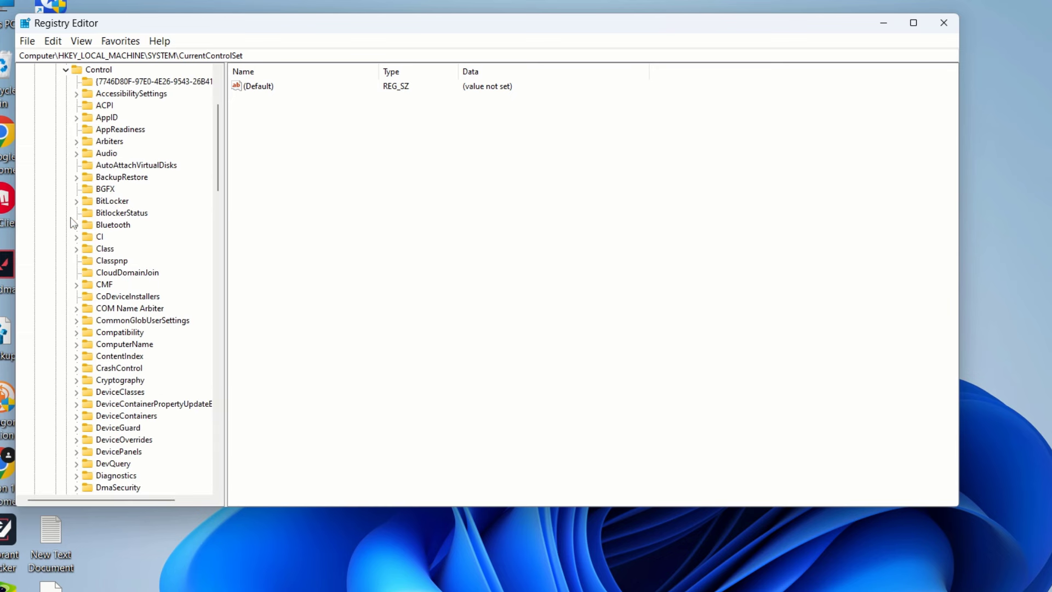
Expand Control > Session Manager and select the Power key
scroll(down, 3)
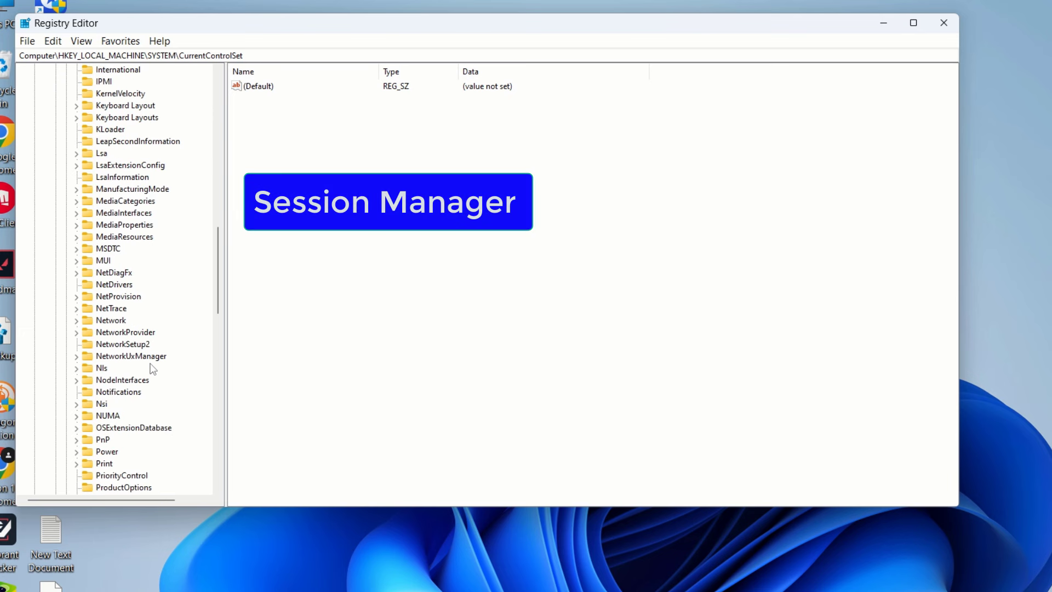
scroll(down, 3)
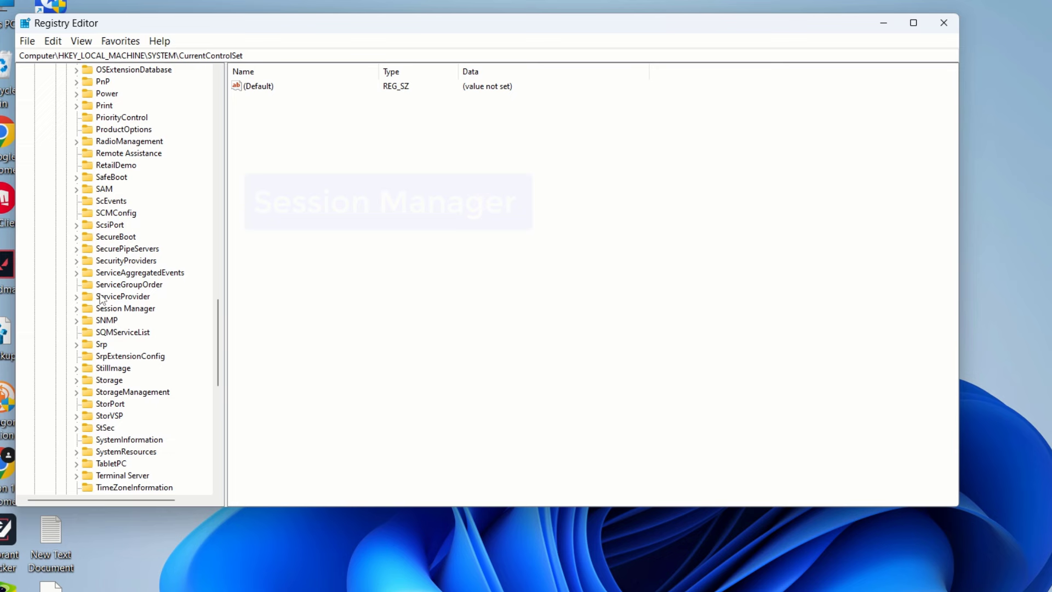
click(125, 308)
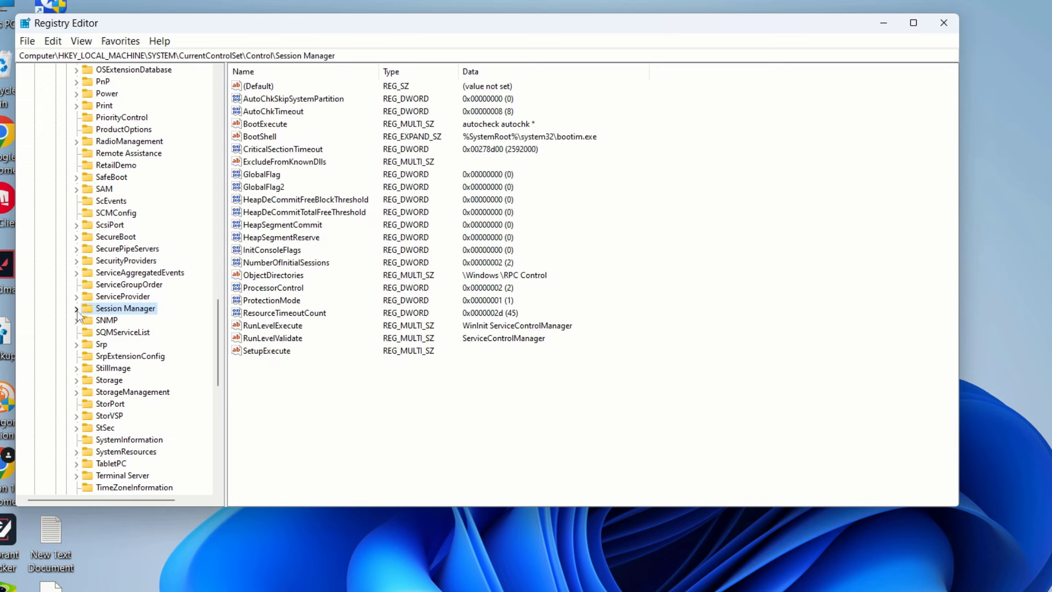
click(75, 308)
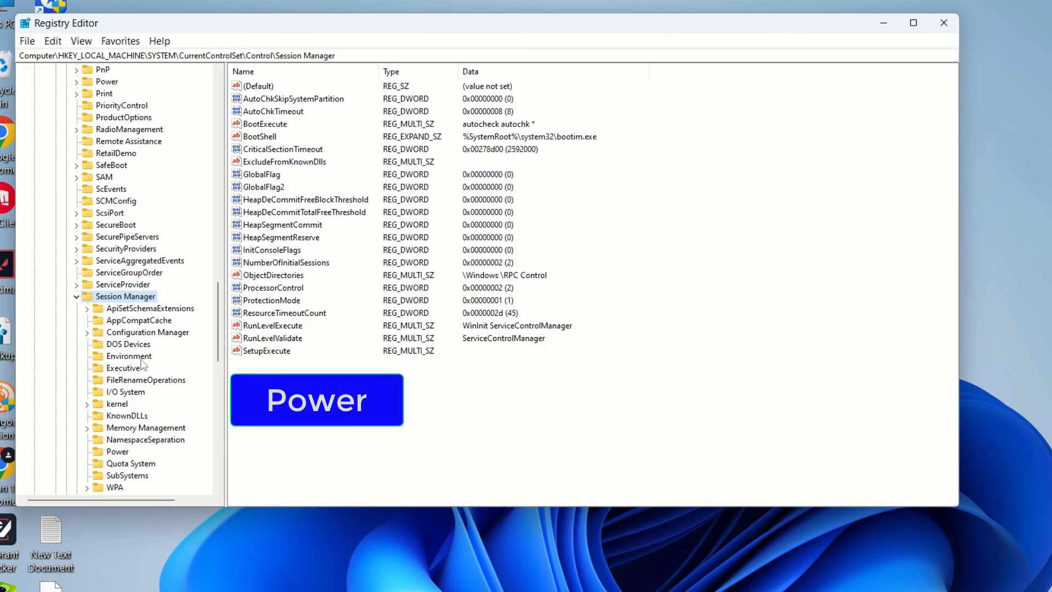
scroll(down, 3)
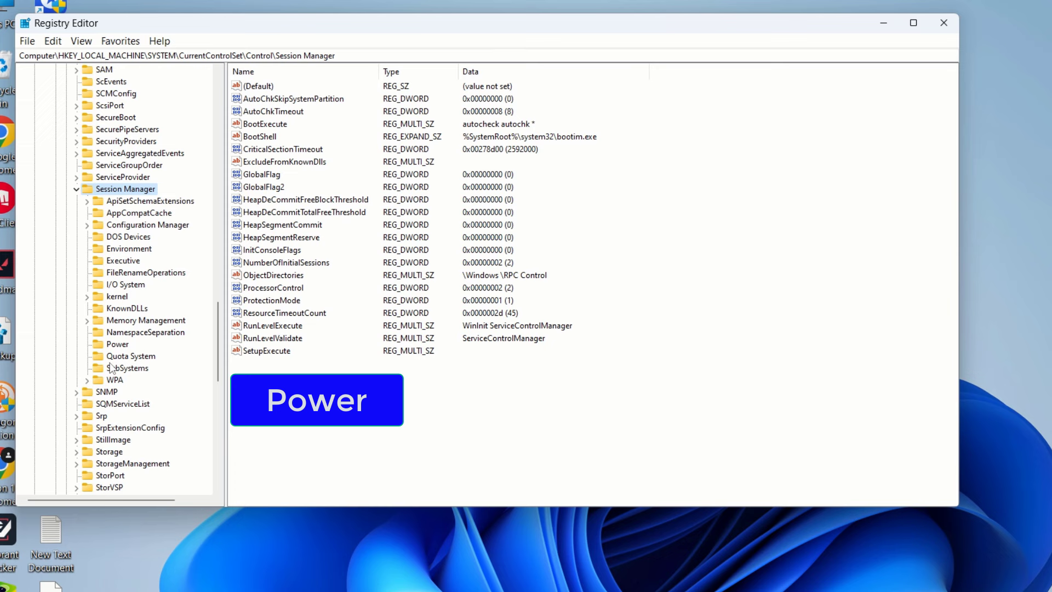
click(117, 343)
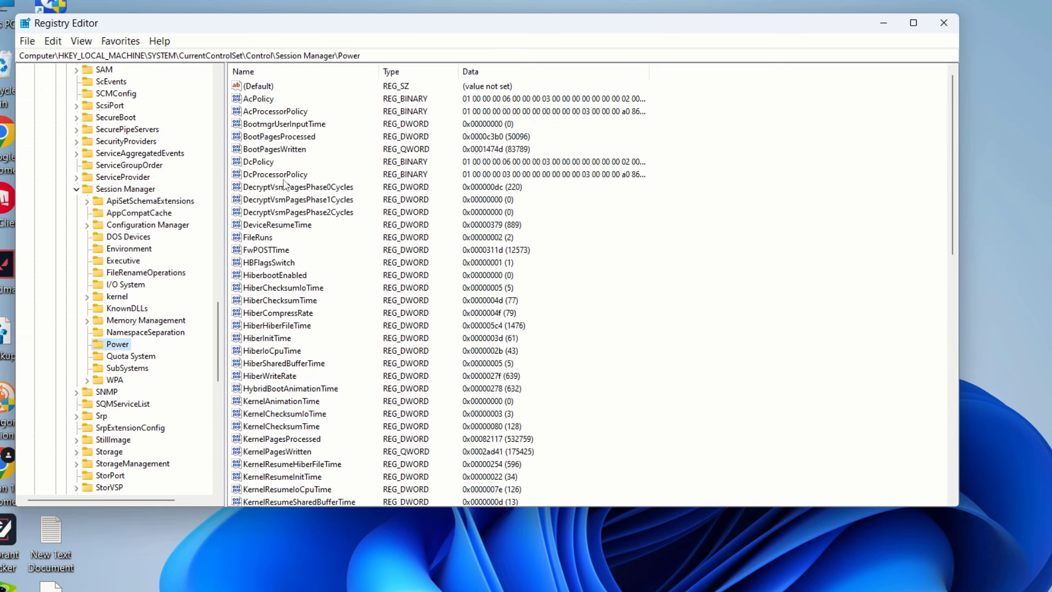
mouse_move(280, 149)
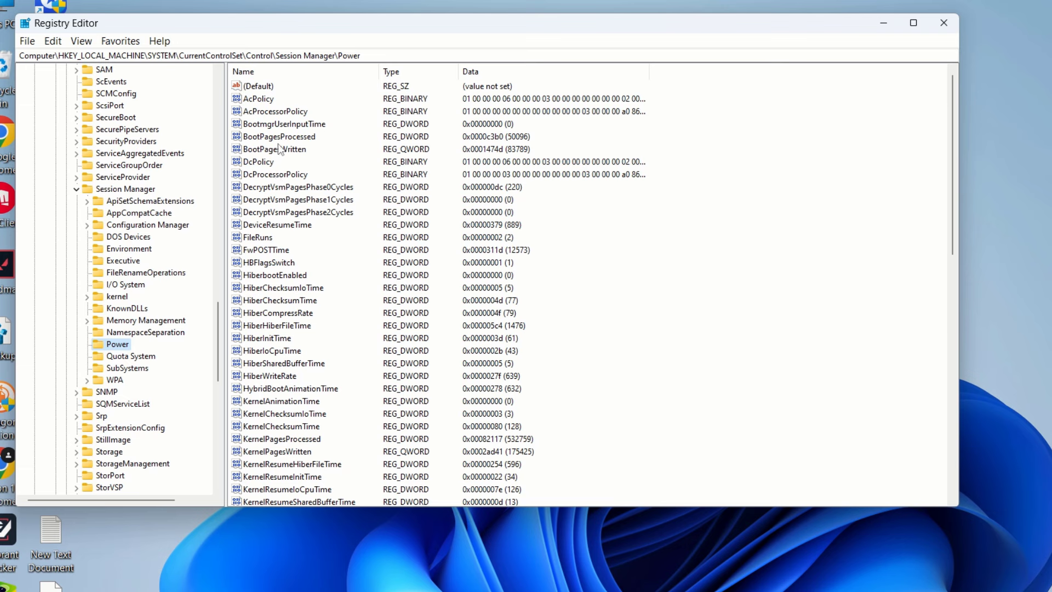
mouse_move(269, 315)
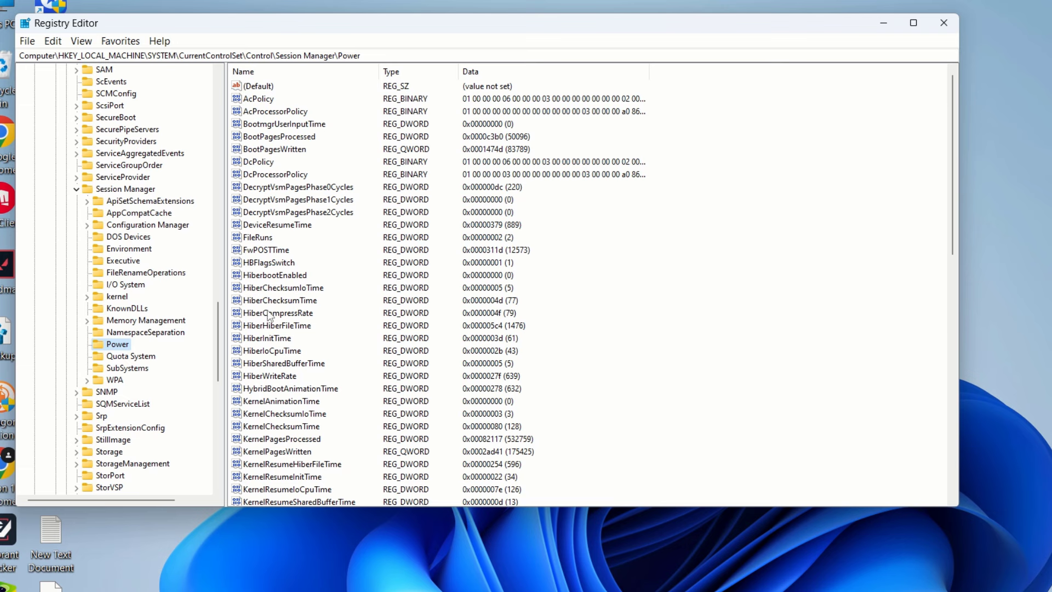
Change HiberbootEnabled's value data to 0 and save it
click(274, 275)
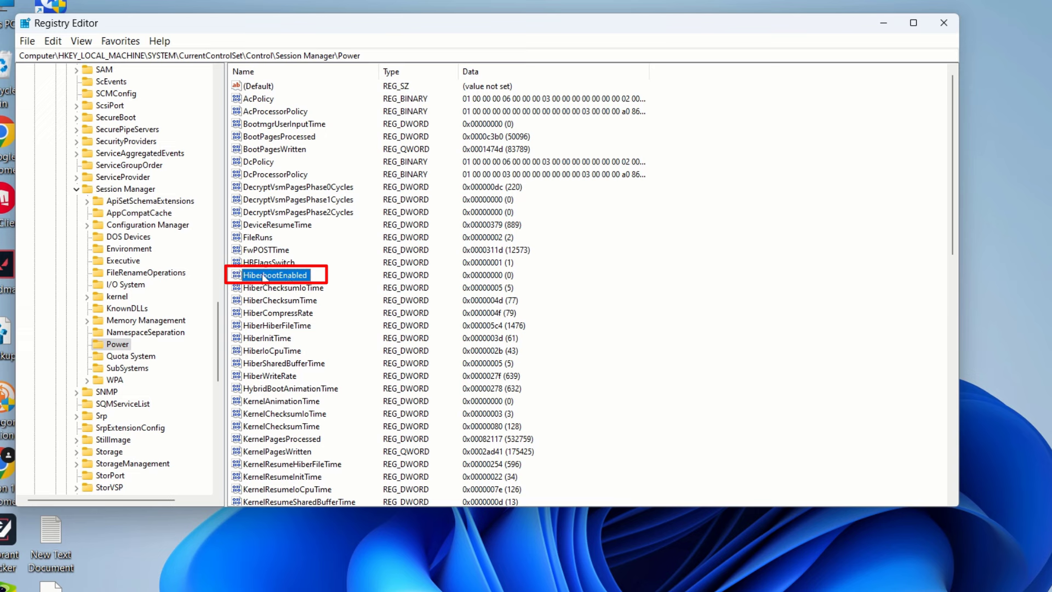
double_click(275, 274)
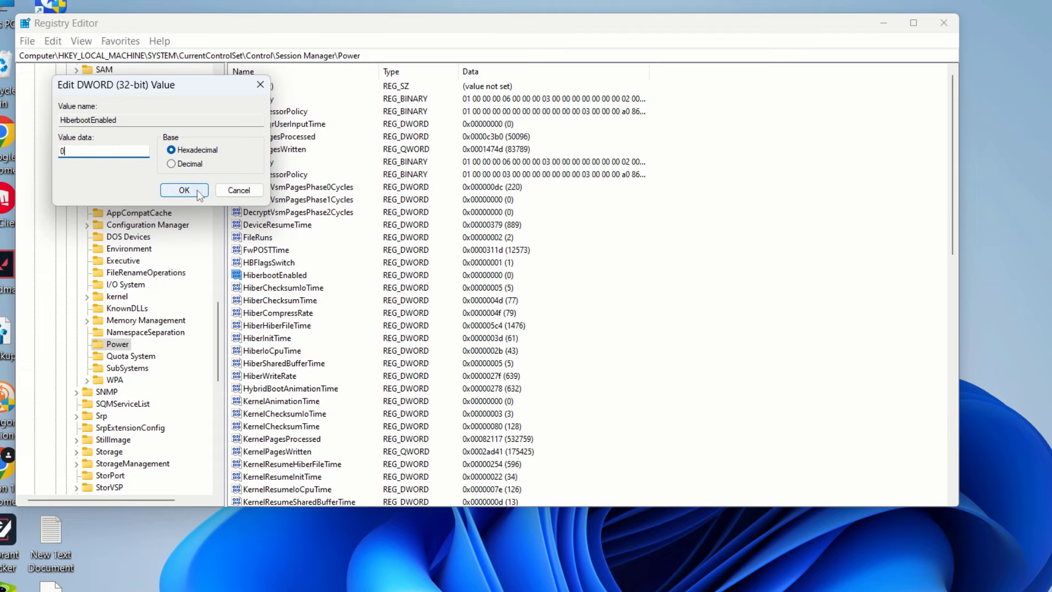
click(180, 190)
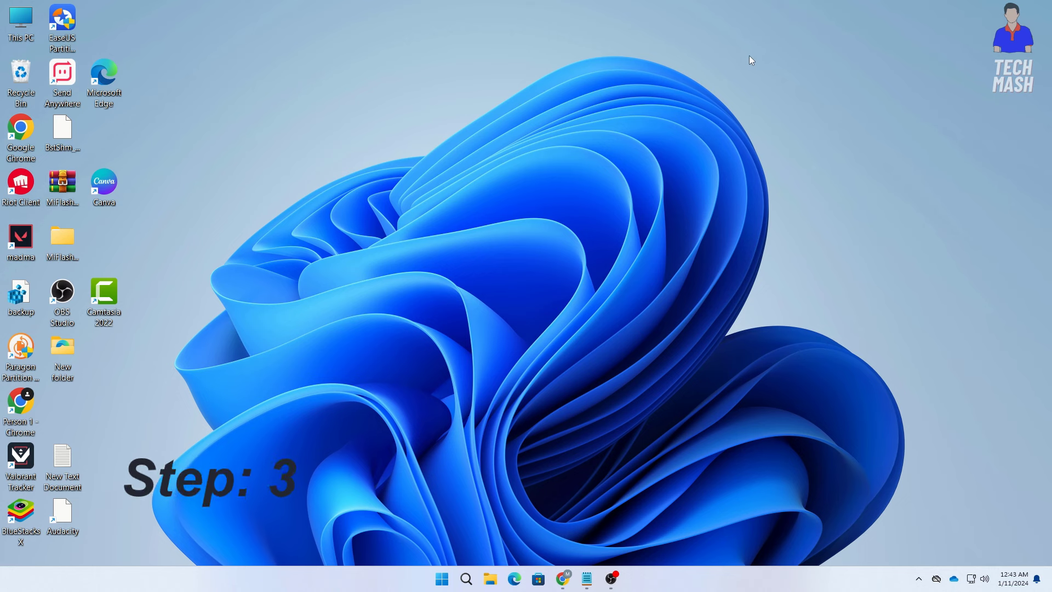
mouse_move(730, 72)
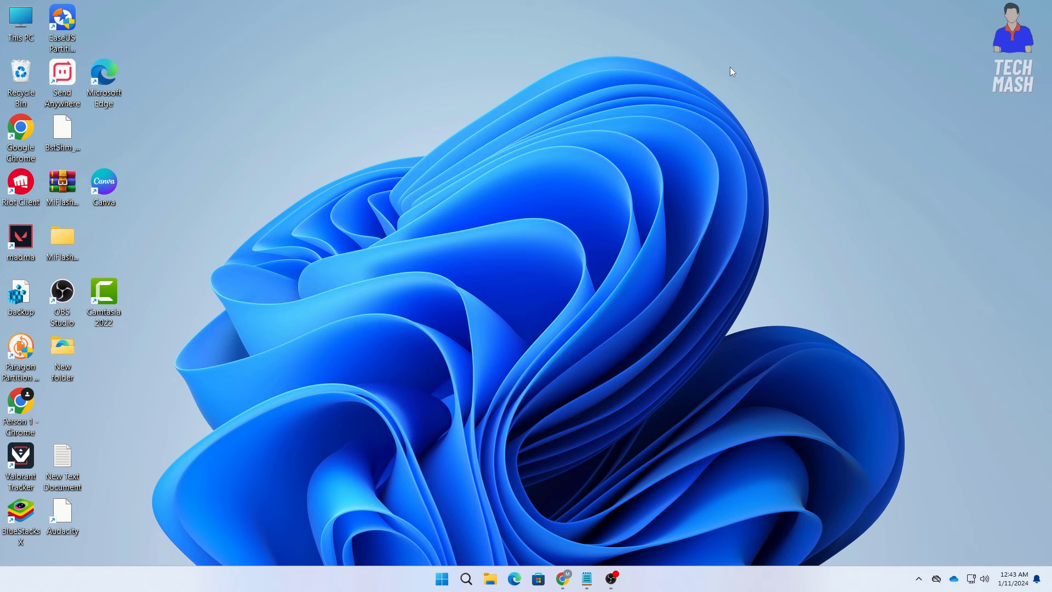
Search 'cmd' and run Command Prompt as administrator
click(465, 578)
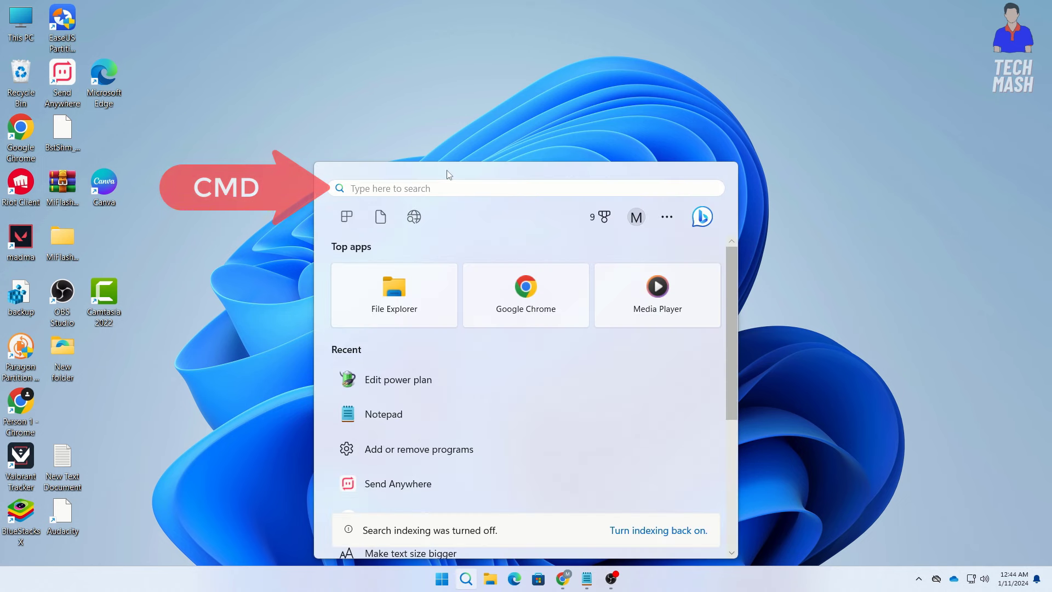
text(cmd)
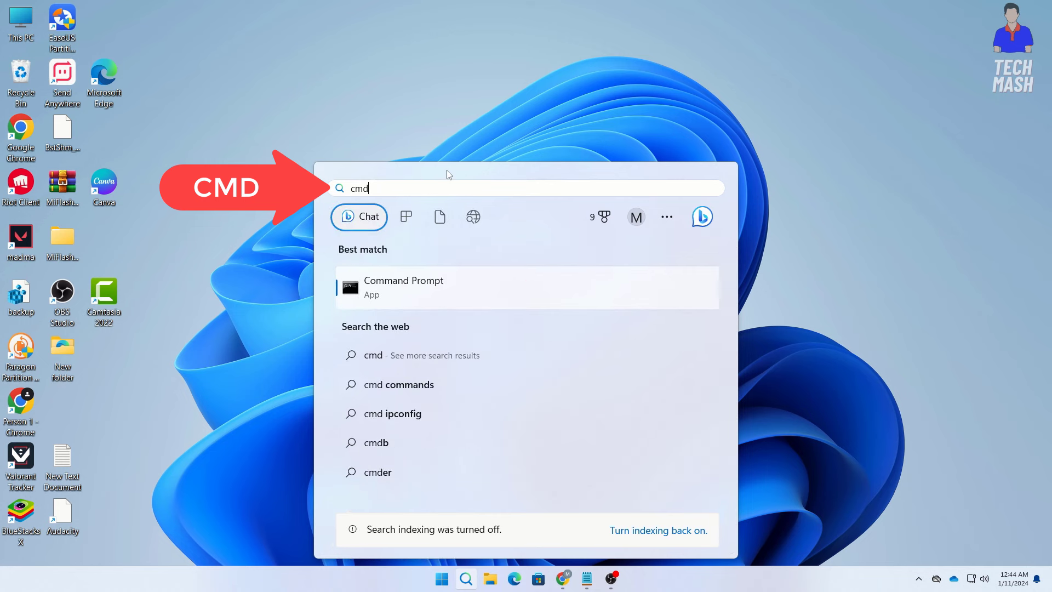
mouse_move(419, 284)
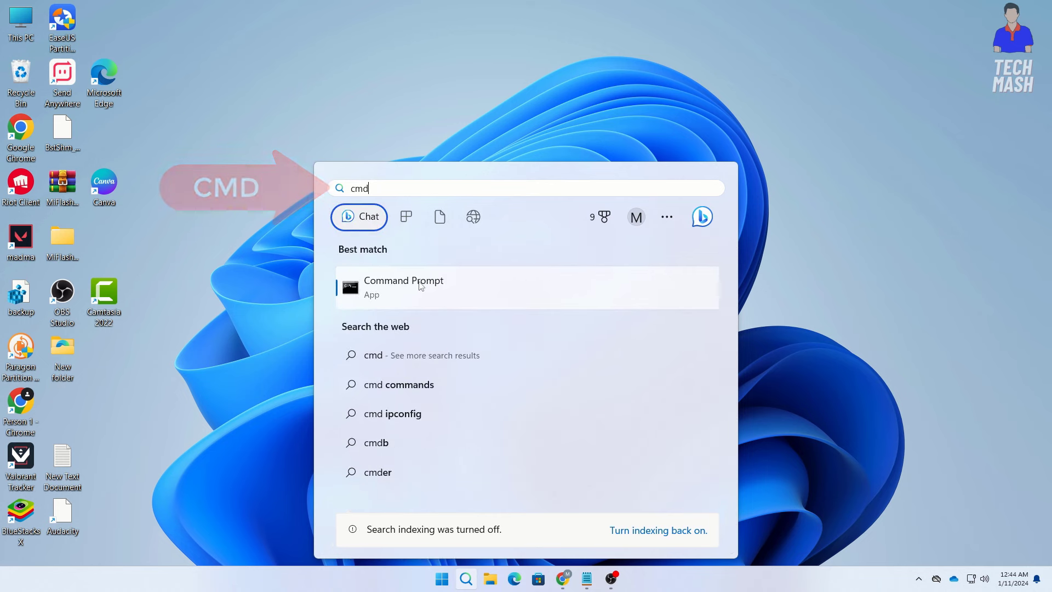
right_click(403, 287)
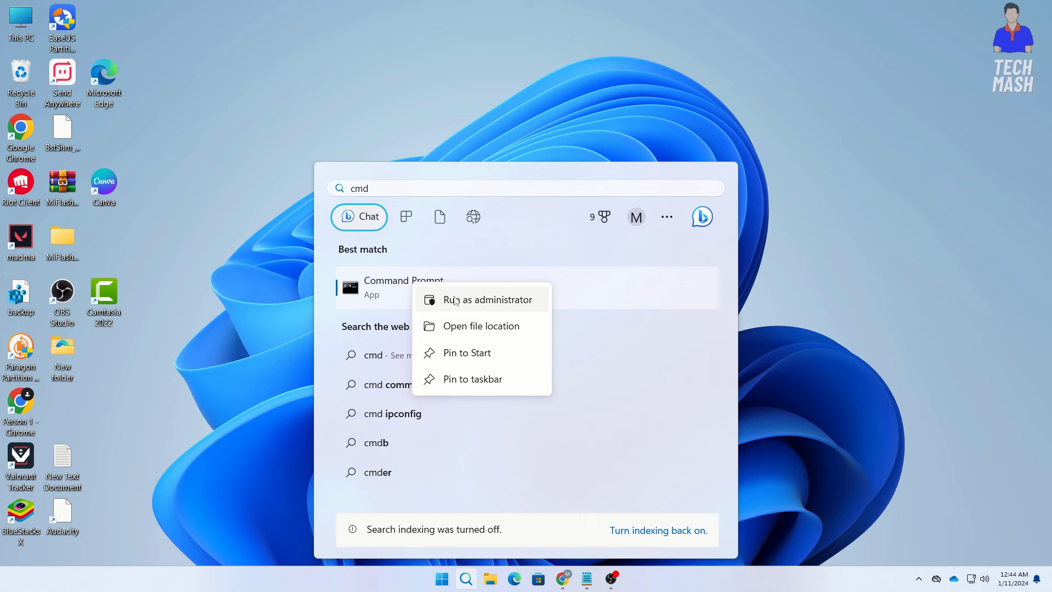
click(487, 299)
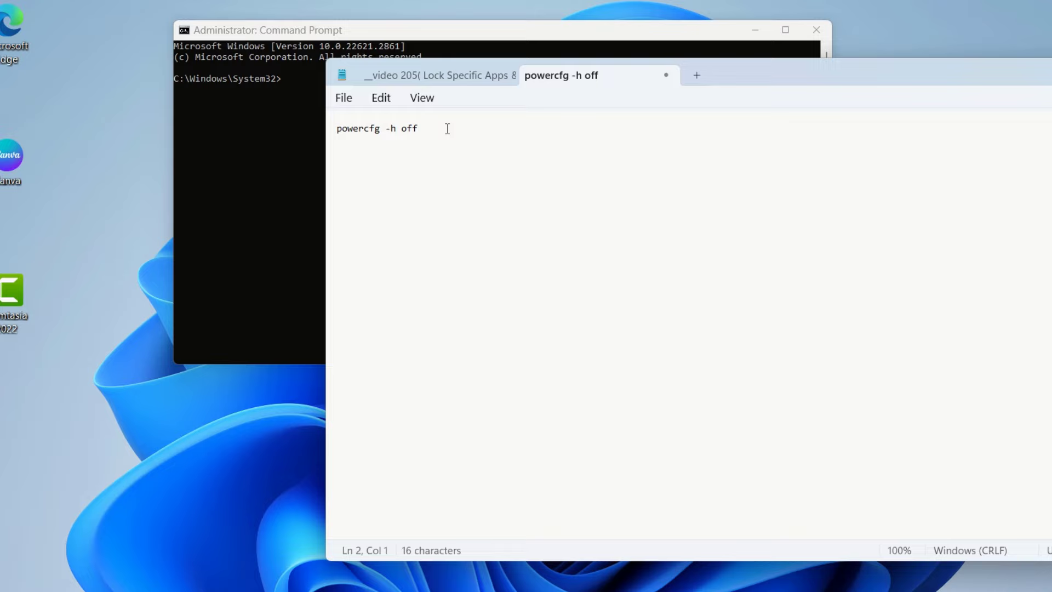
Copy the 'powercfg -h off' command from Notepad
right_click(376, 128)
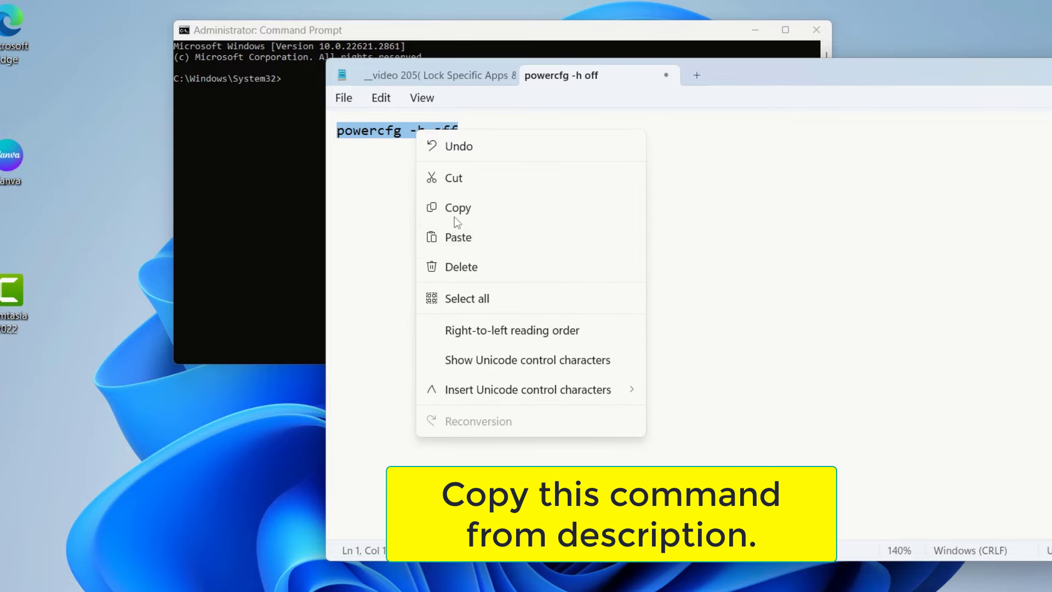
click(457, 206)
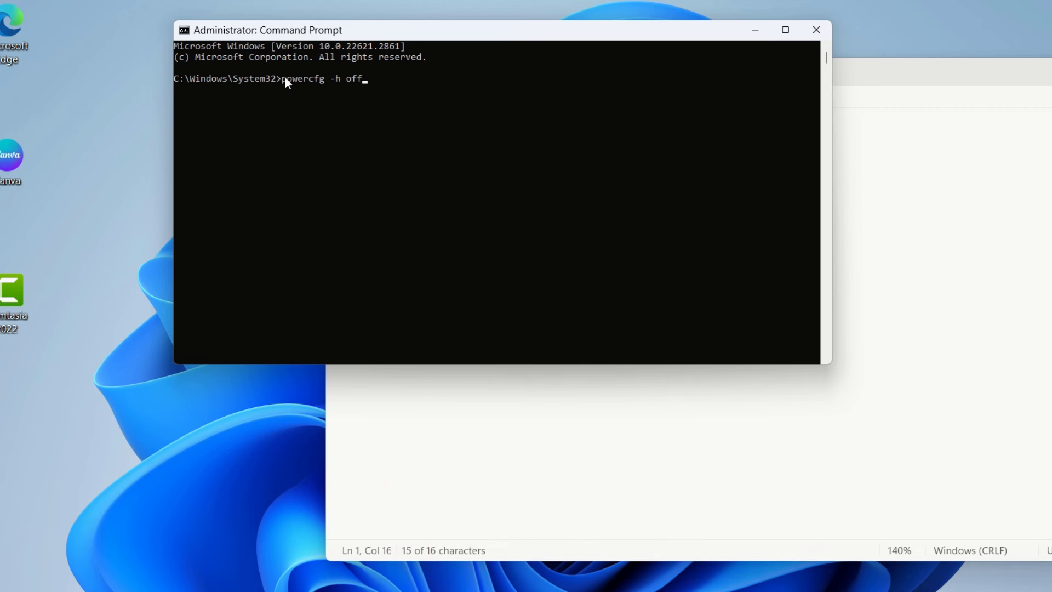
mouse_move(401, 167)
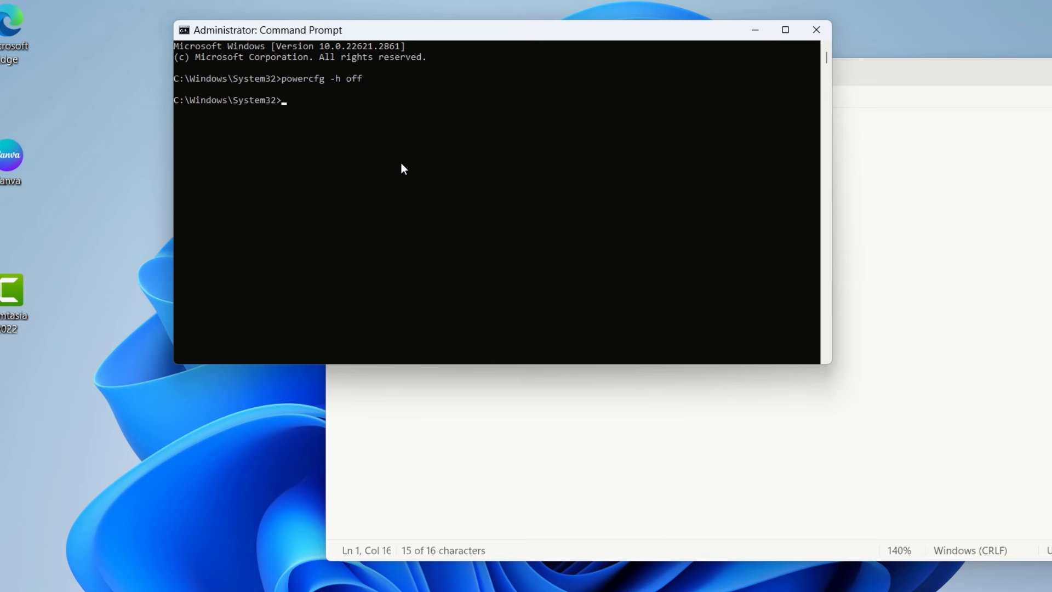
mouse_move(406, 165)
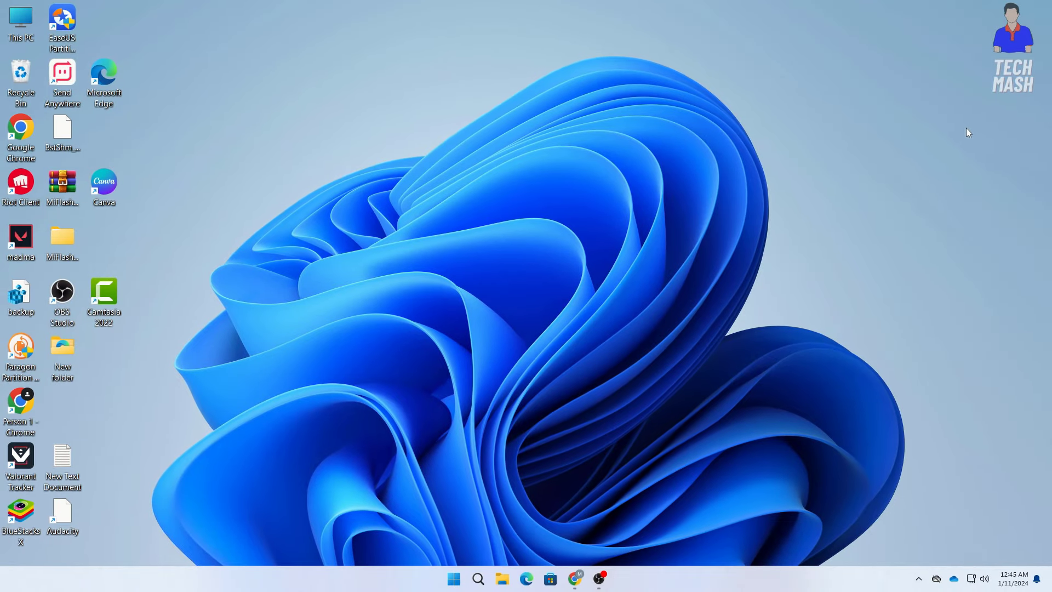
mouse_move(957, 143)
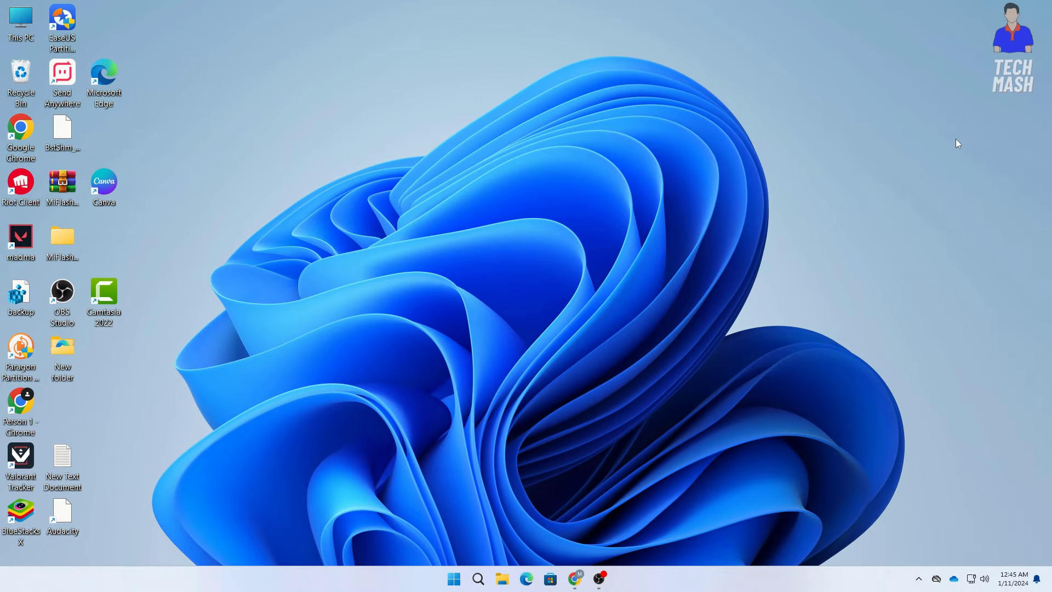
mouse_move(940, 146)
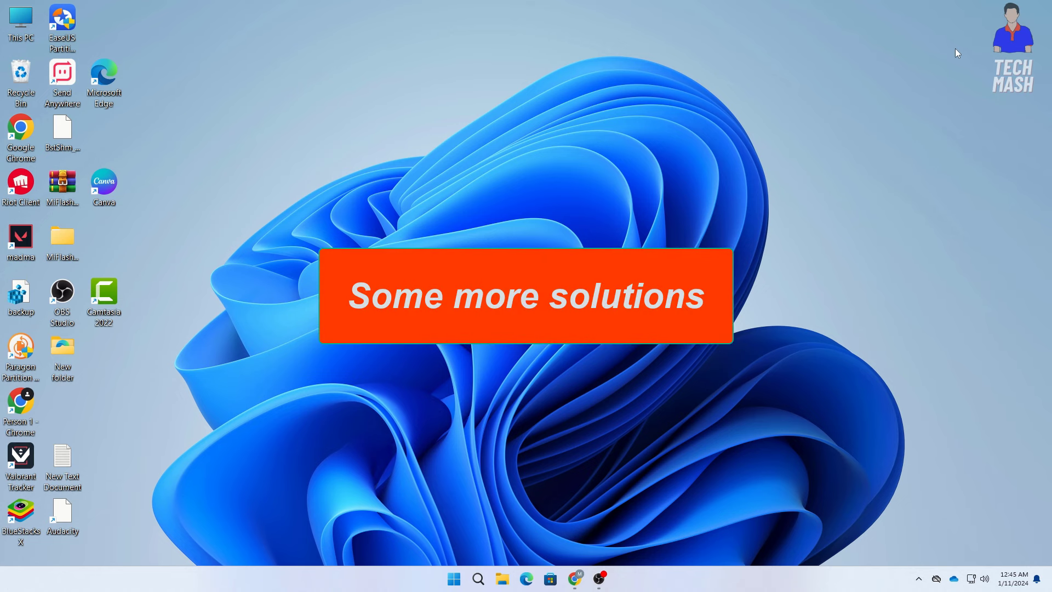
mouse_move(954, 84)
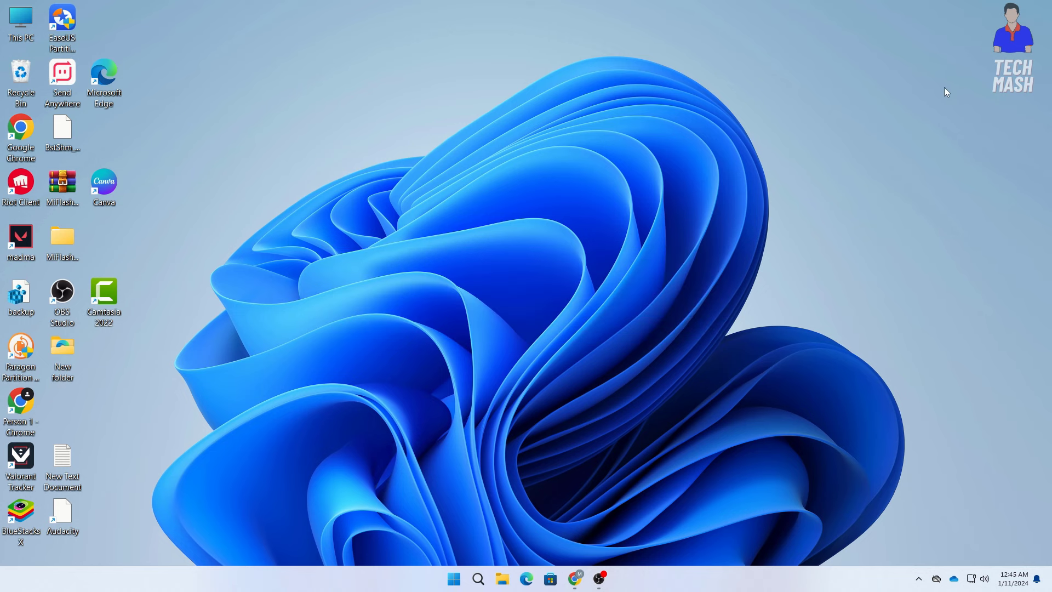
mouse_move(921, 115)
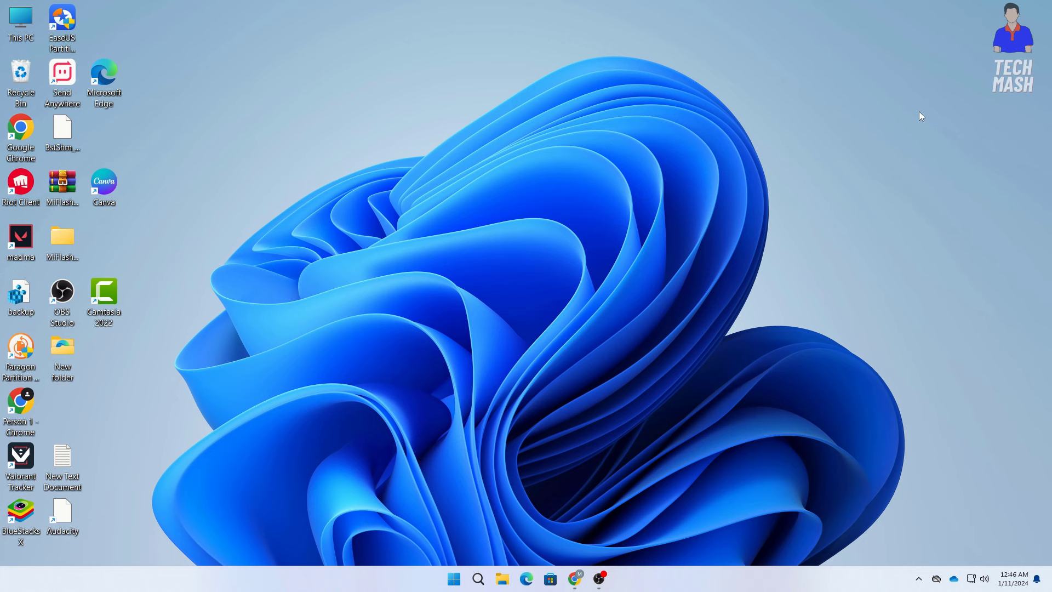
mouse_move(501, 556)
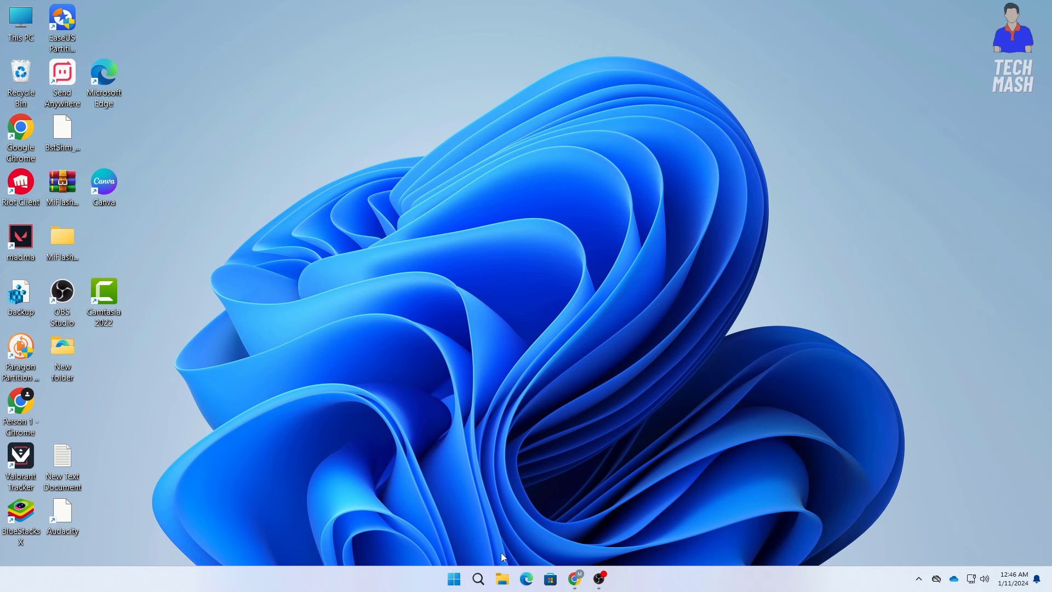
Launch System Information, check the Gigabyte B460M DS3H V2 baseboard entries, then close it
click(478, 578)
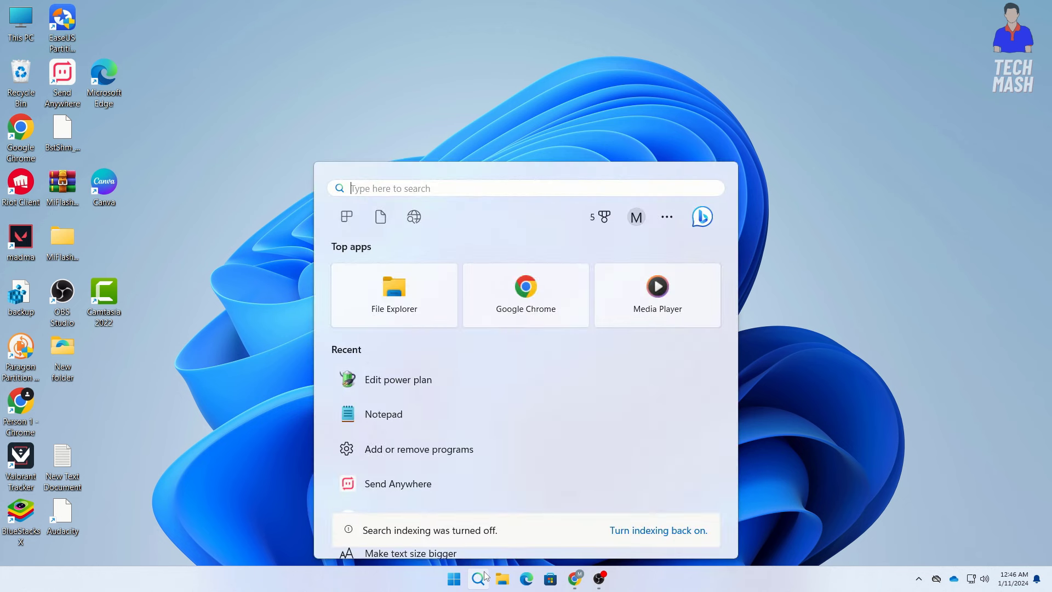
text(s)
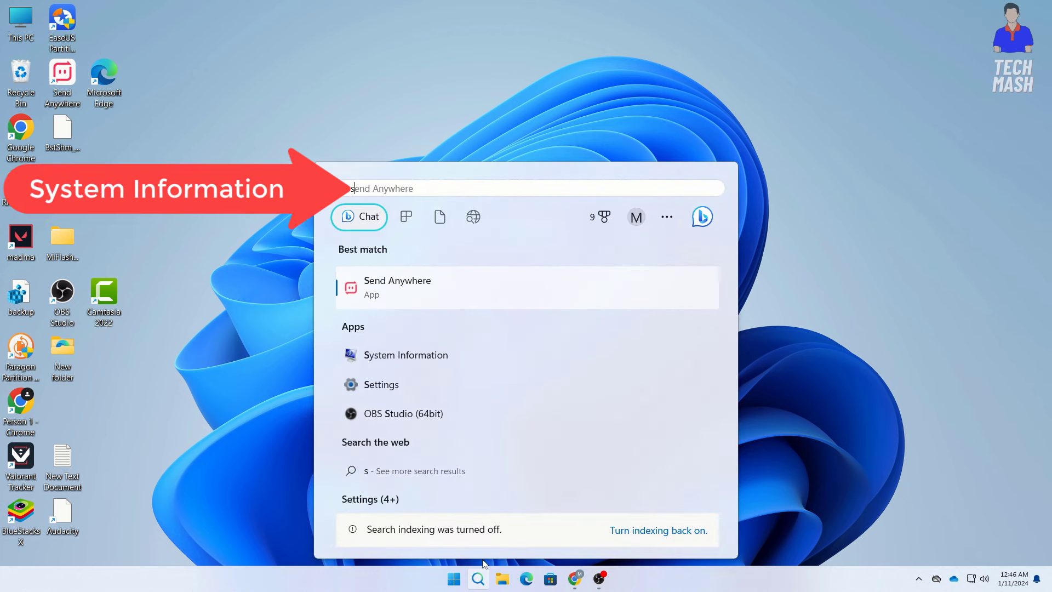
text(system Information)
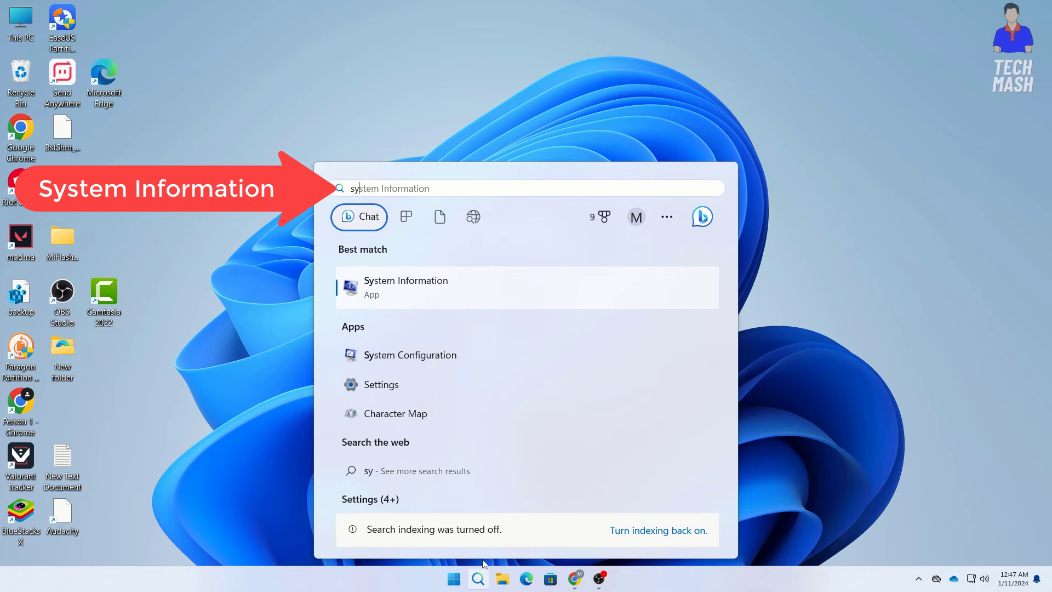
click(406, 288)
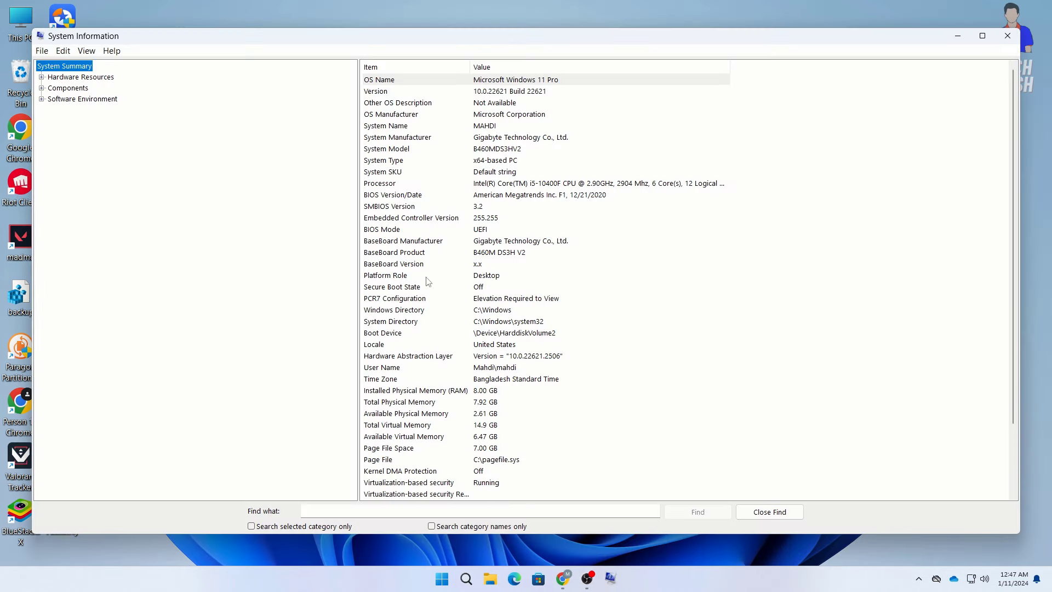
mouse_move(490, 162)
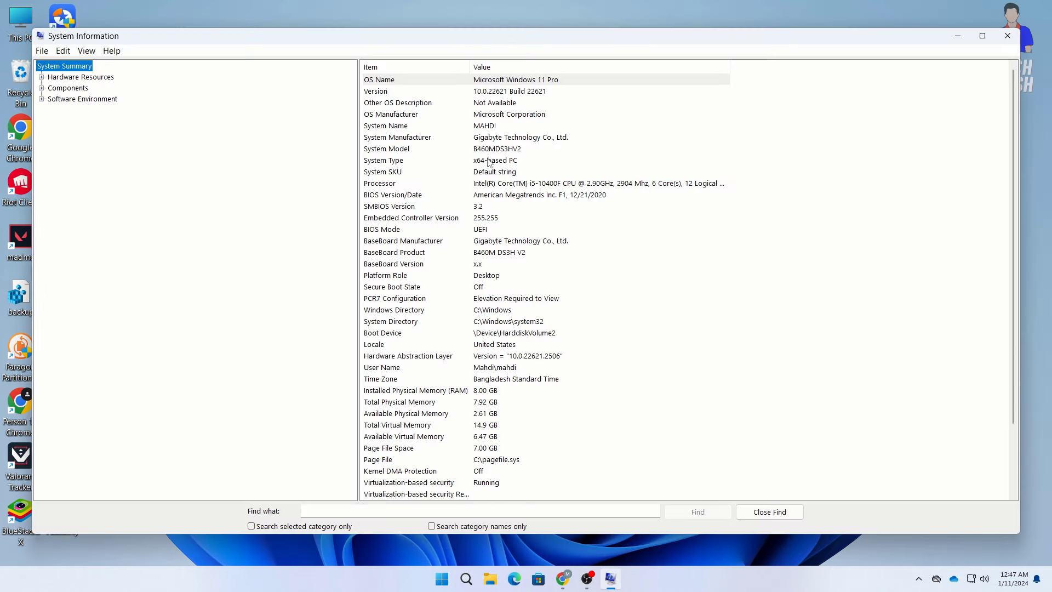
click(402, 240)
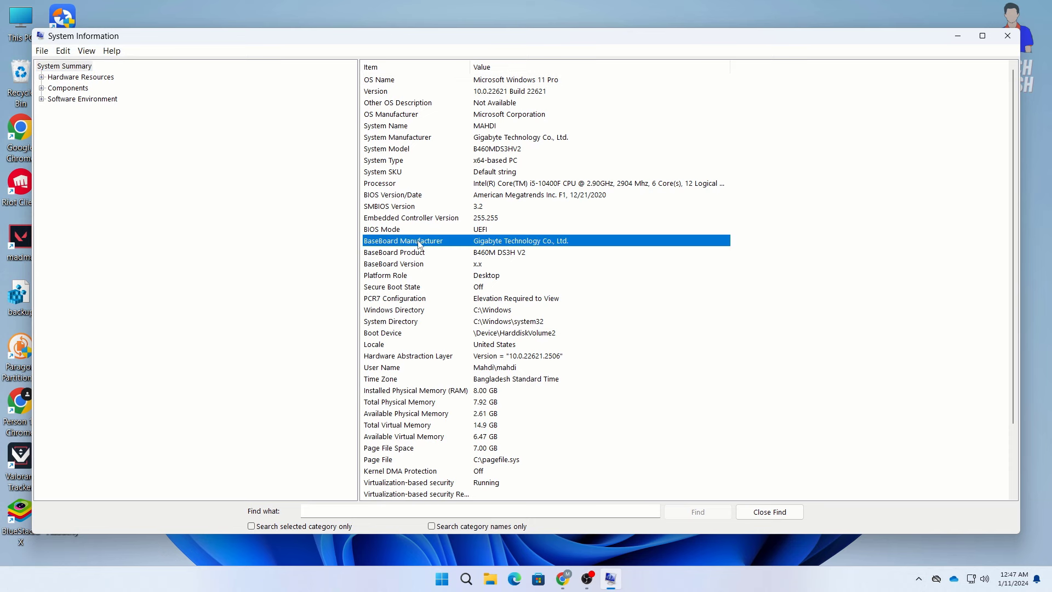
mouse_move(451, 245)
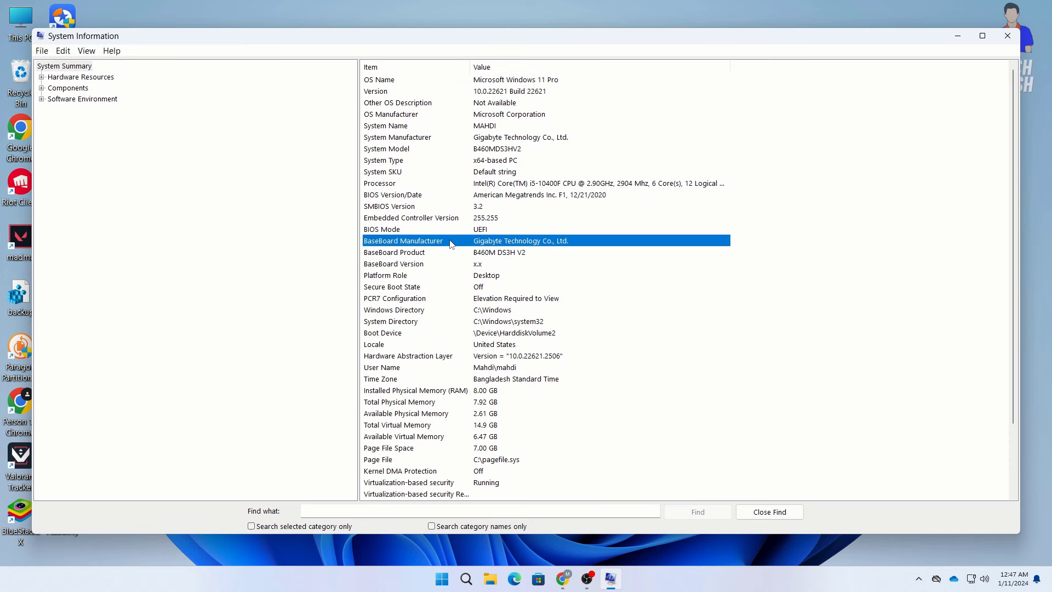
mouse_move(519, 246)
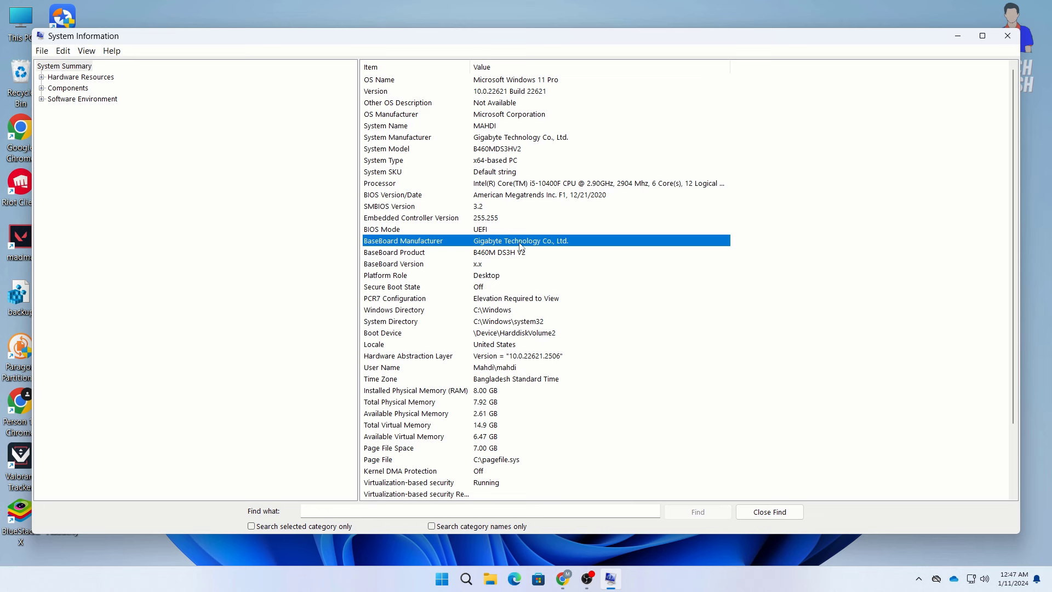
mouse_move(476, 309)
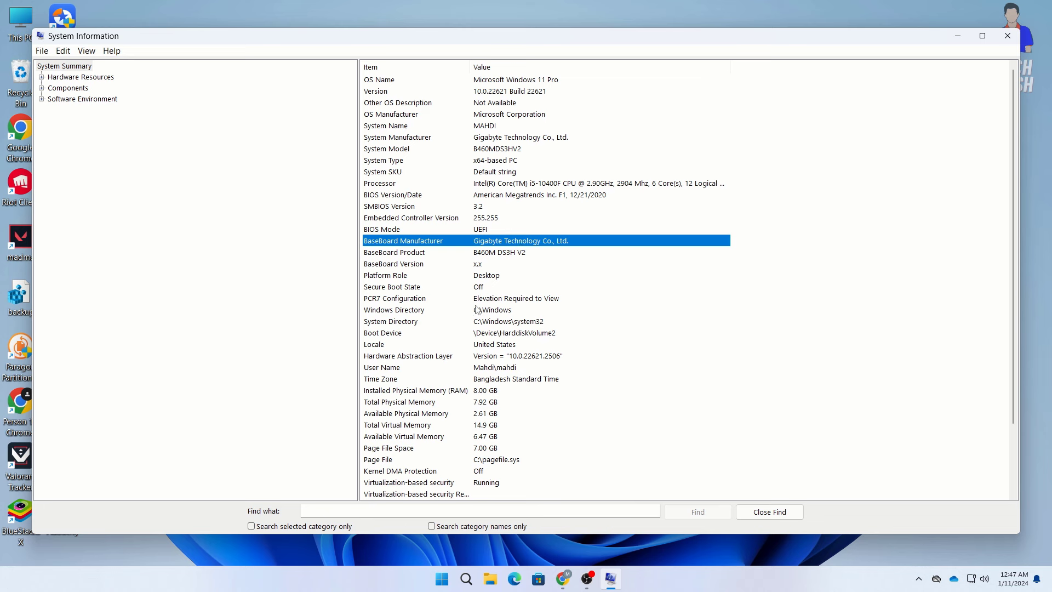
mouse_move(465, 332)
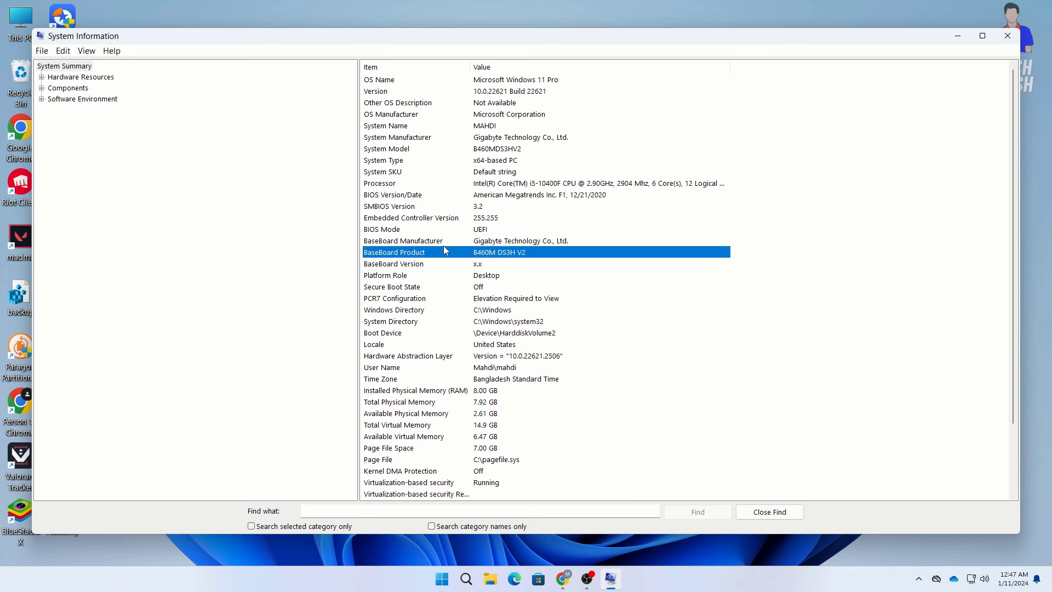
mouse_move(460, 257)
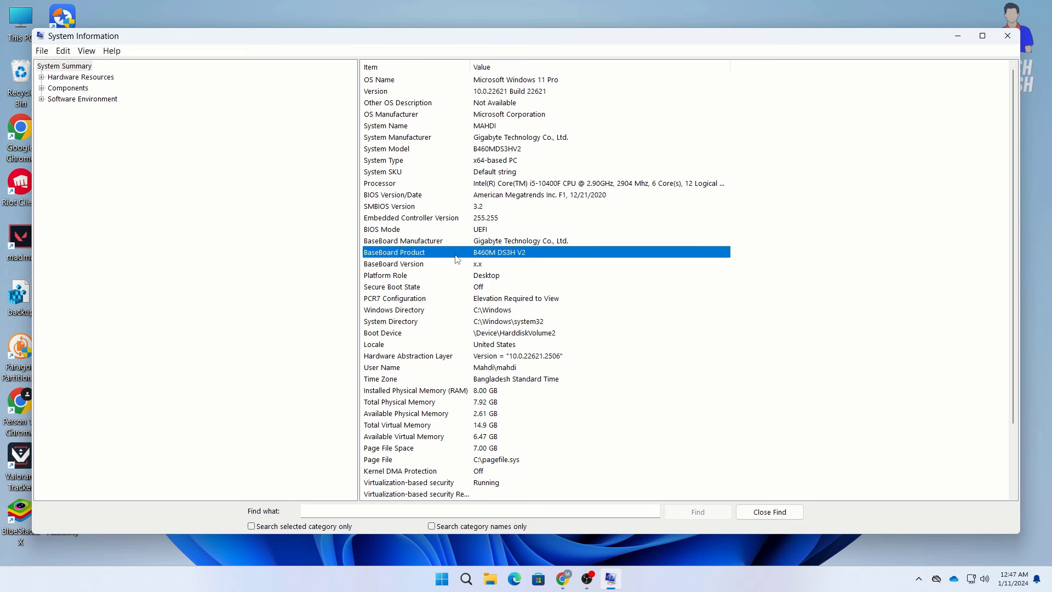
click(1006, 36)
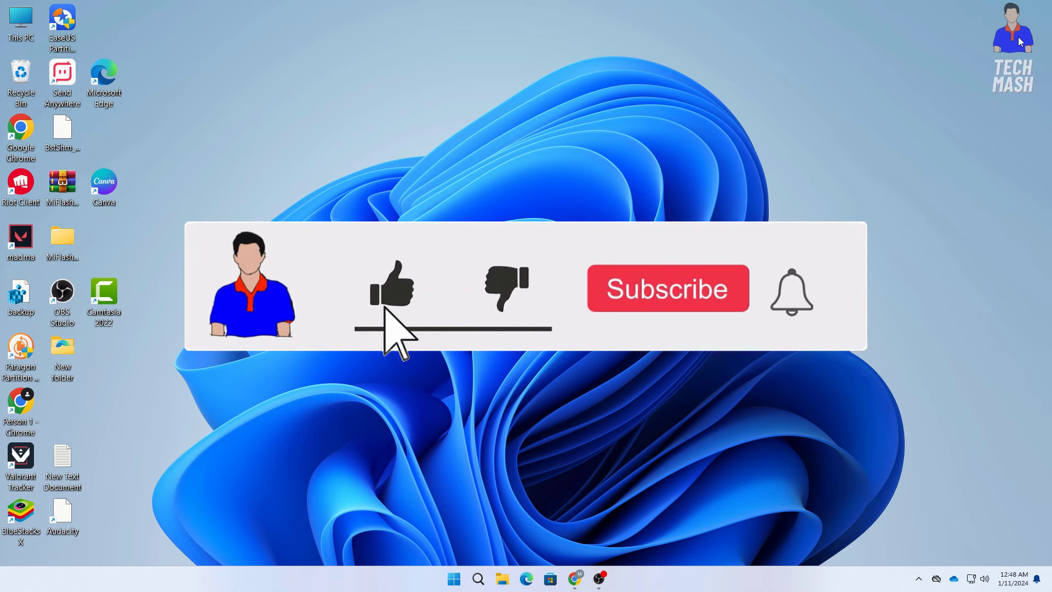
click(666, 288)
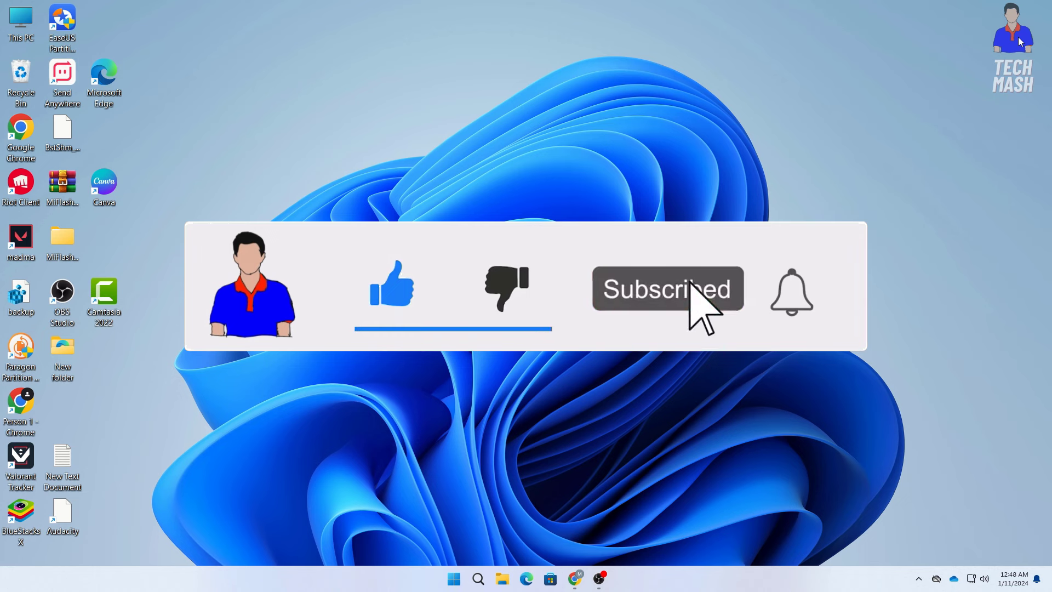